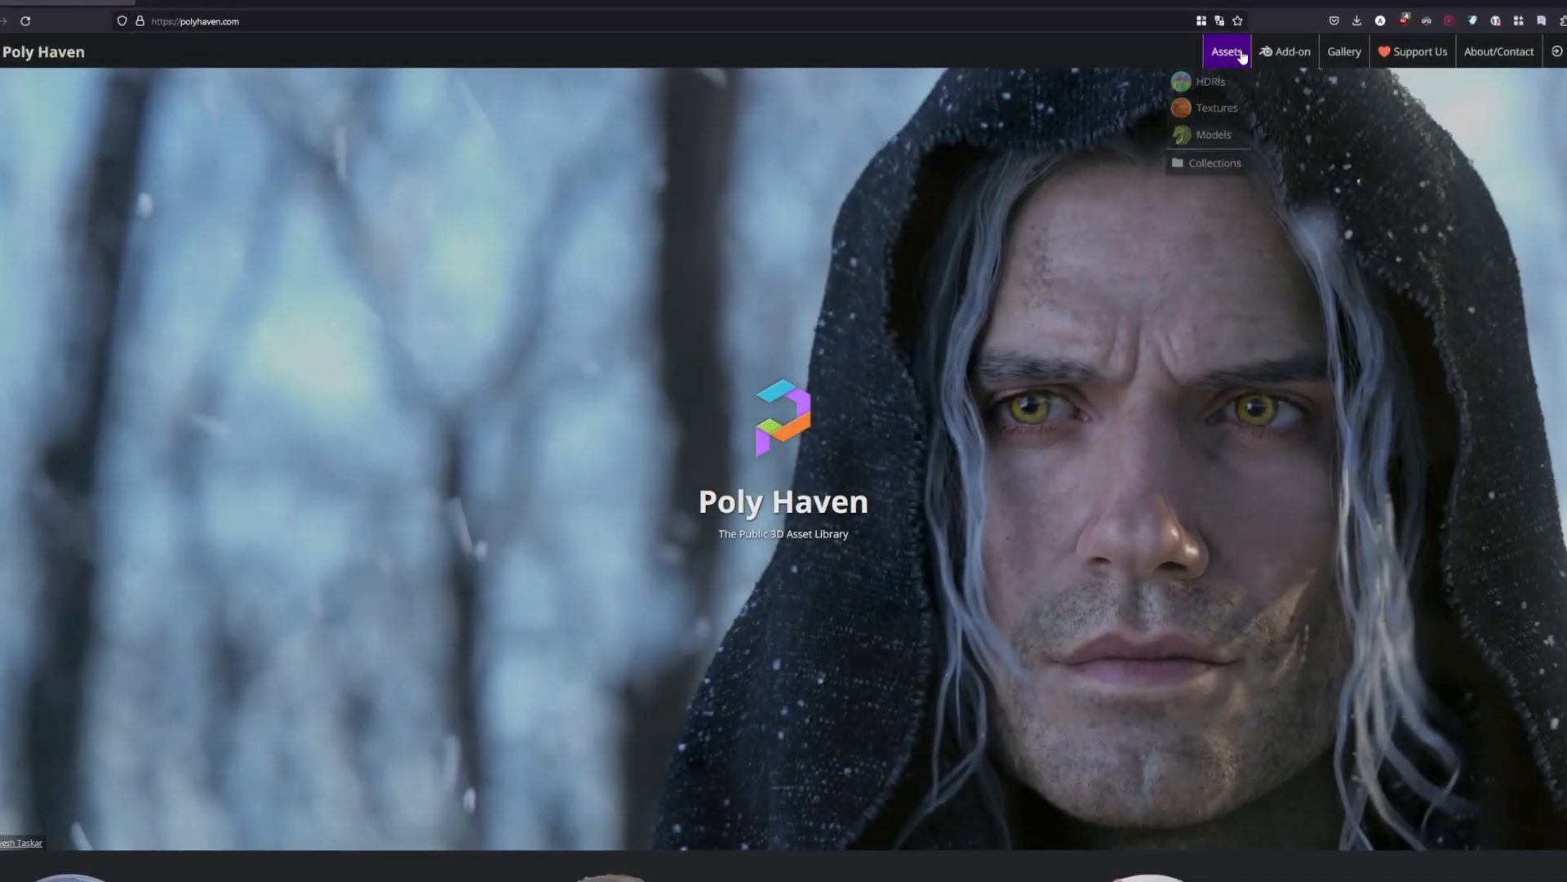
- Find the Broken Wall texture in the Poly Haven asset catalogue
{"action": "left_click", "coordinate": [1227, 50]}
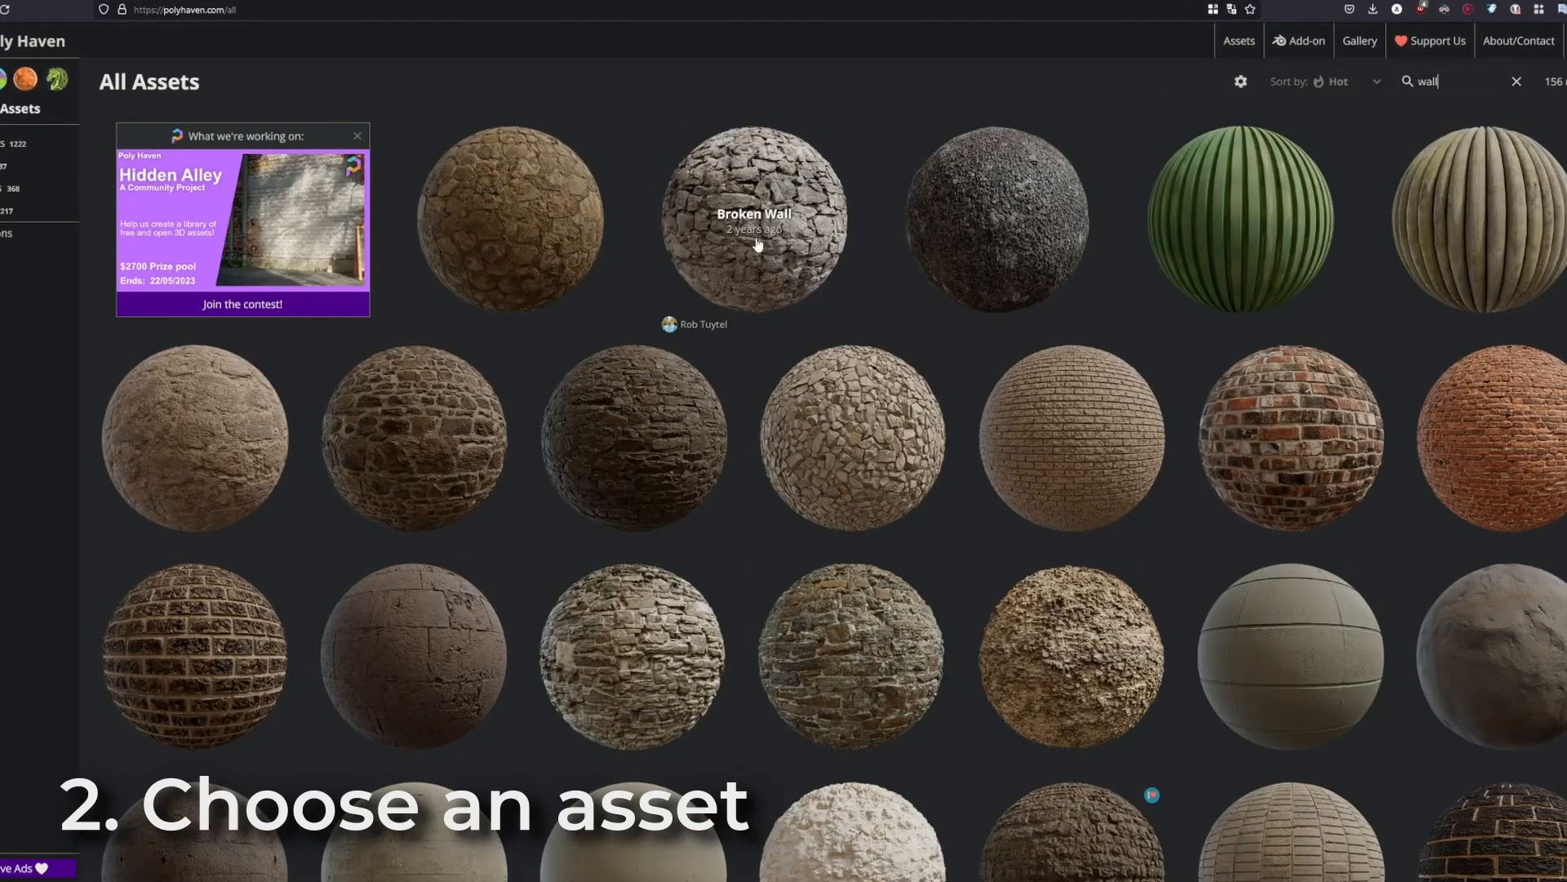
{"action": "left_click", "coordinate": [754, 217]}
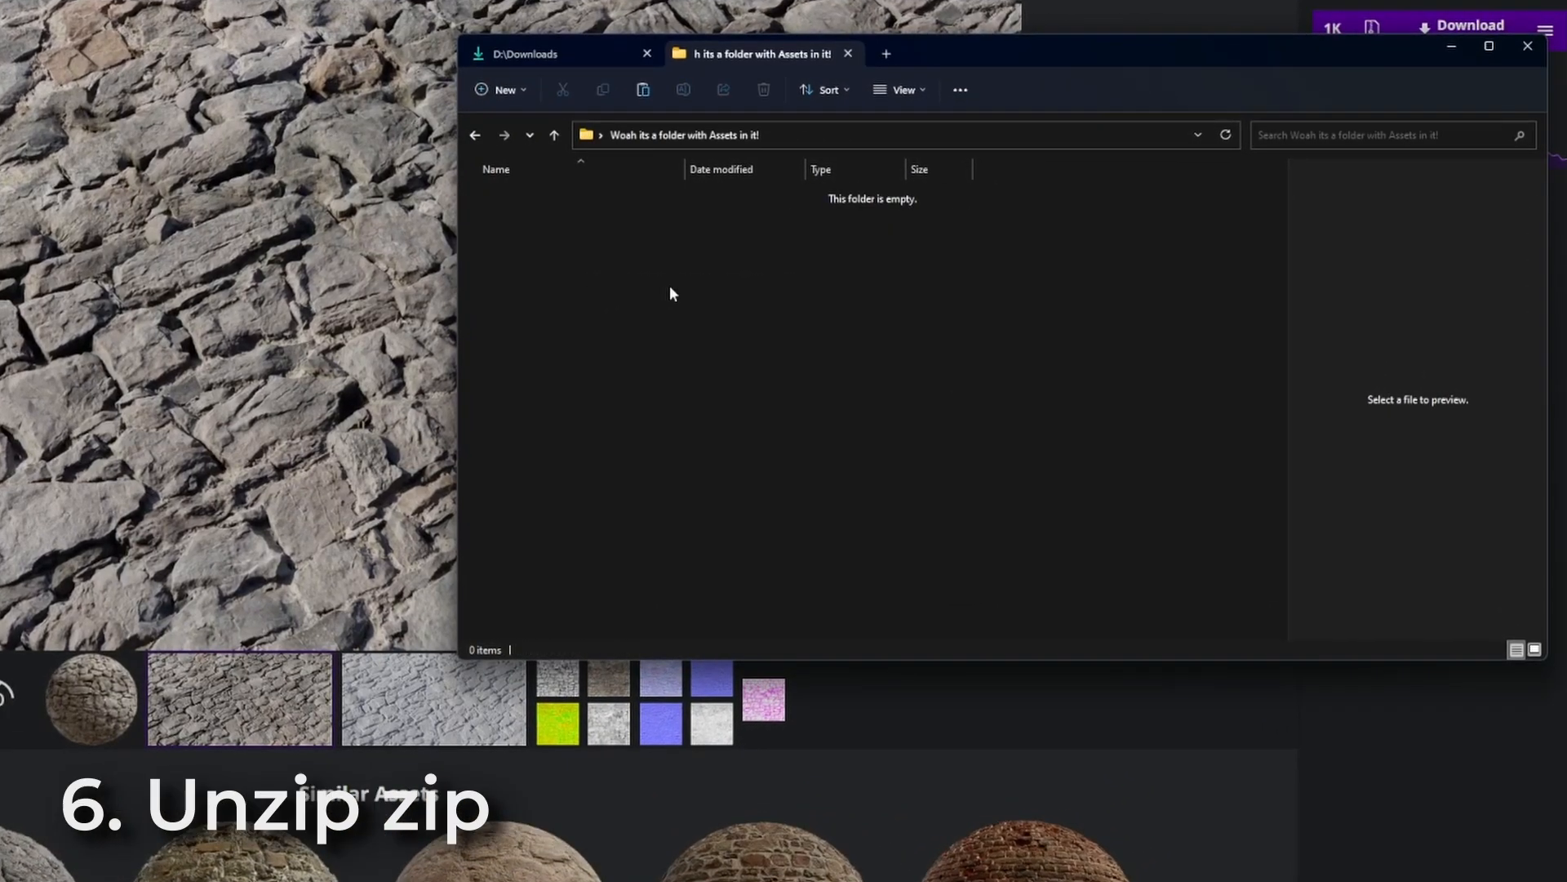
- Extract the downloaded 1k Broken Wall zip into the assets folder
{"action": "left_click", "coordinate": [991, 86]}
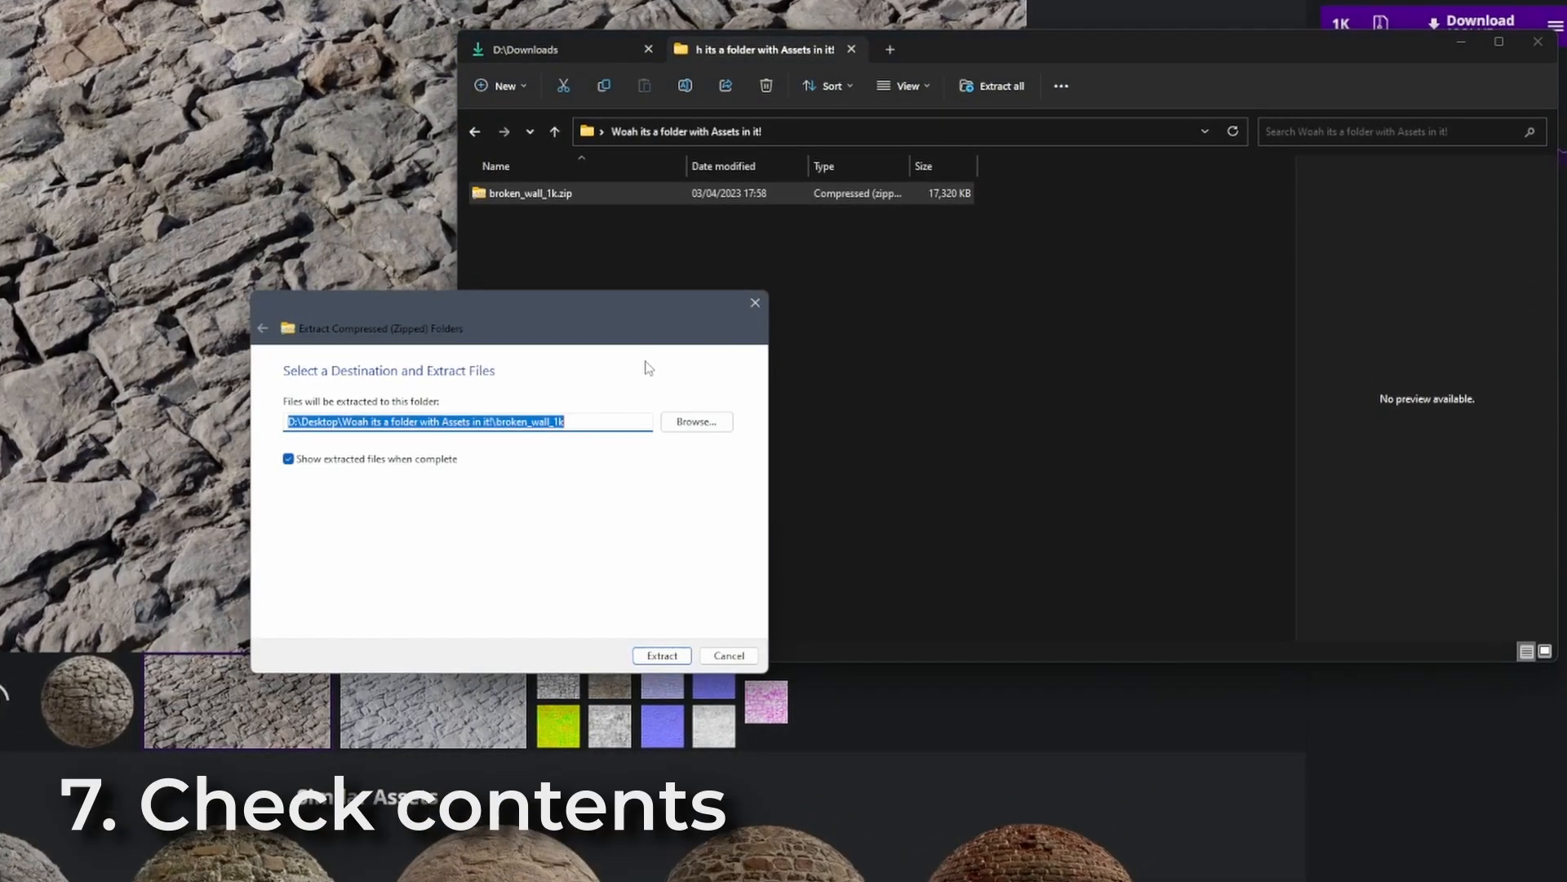
{"action": "left_click", "coordinate": [661, 655]}
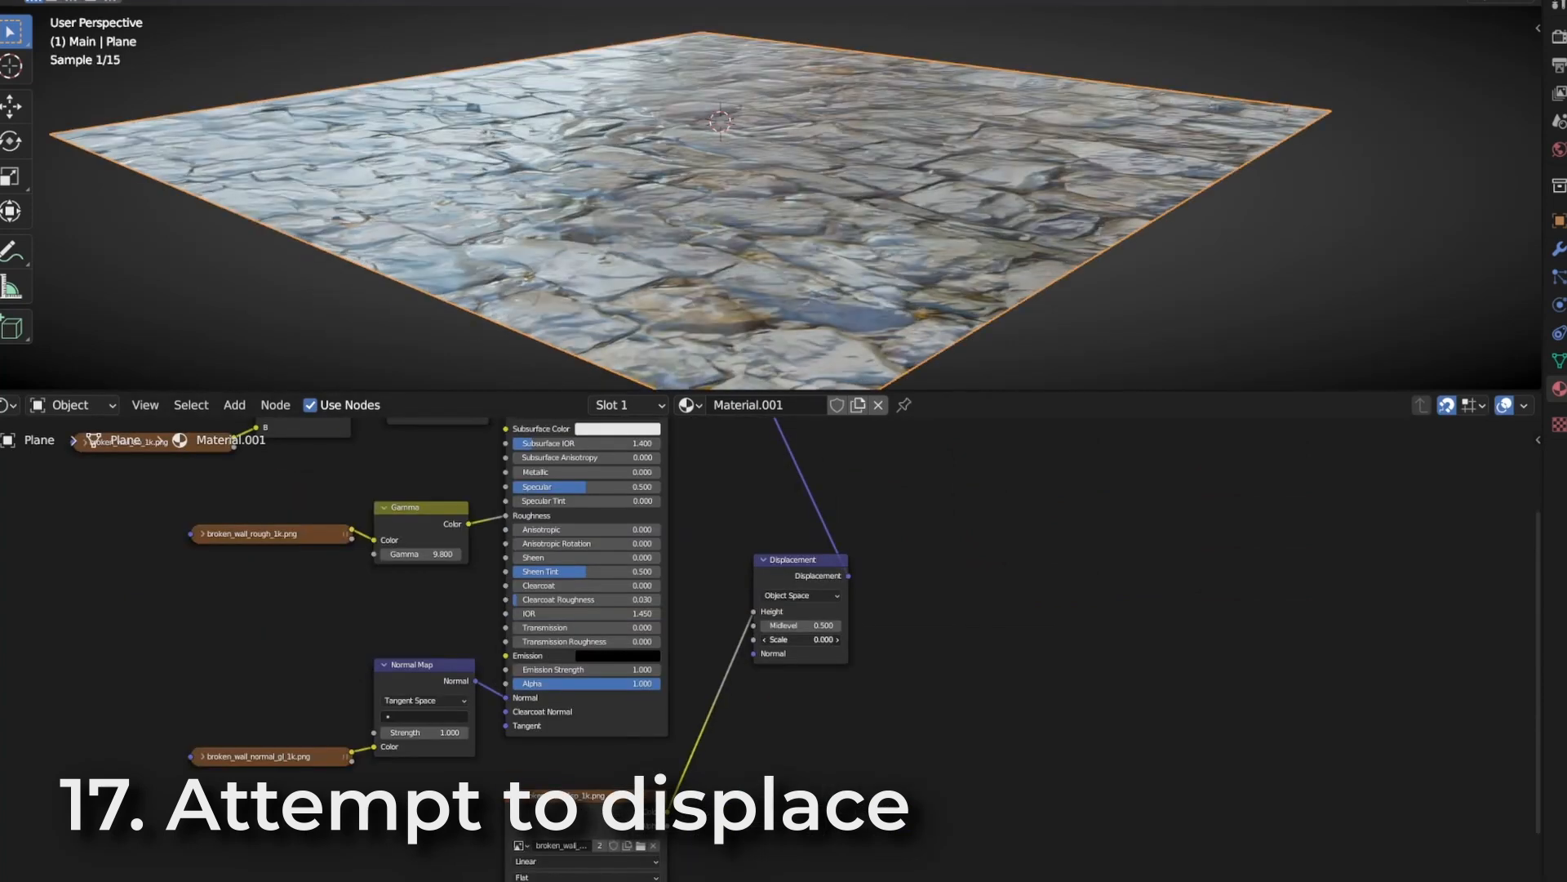
- Switch the Broken Wall material to Displacement Only and tweak the displacement and mapping scale
{"action": "left_click", "coordinate": [1174, 458]}
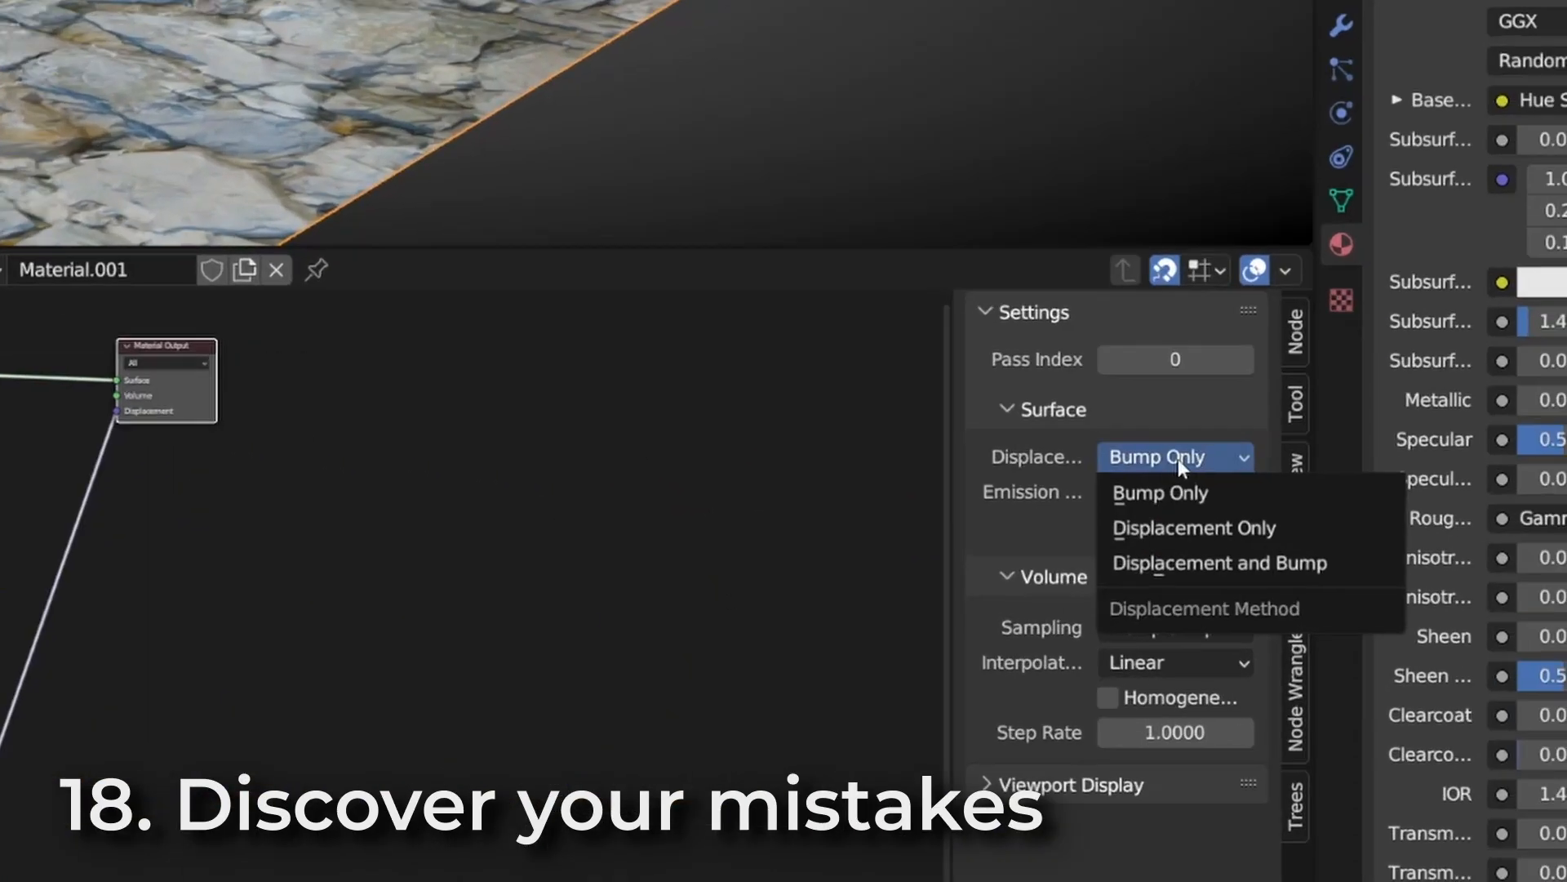
{"action": "left_click", "coordinate": [1216, 562]}
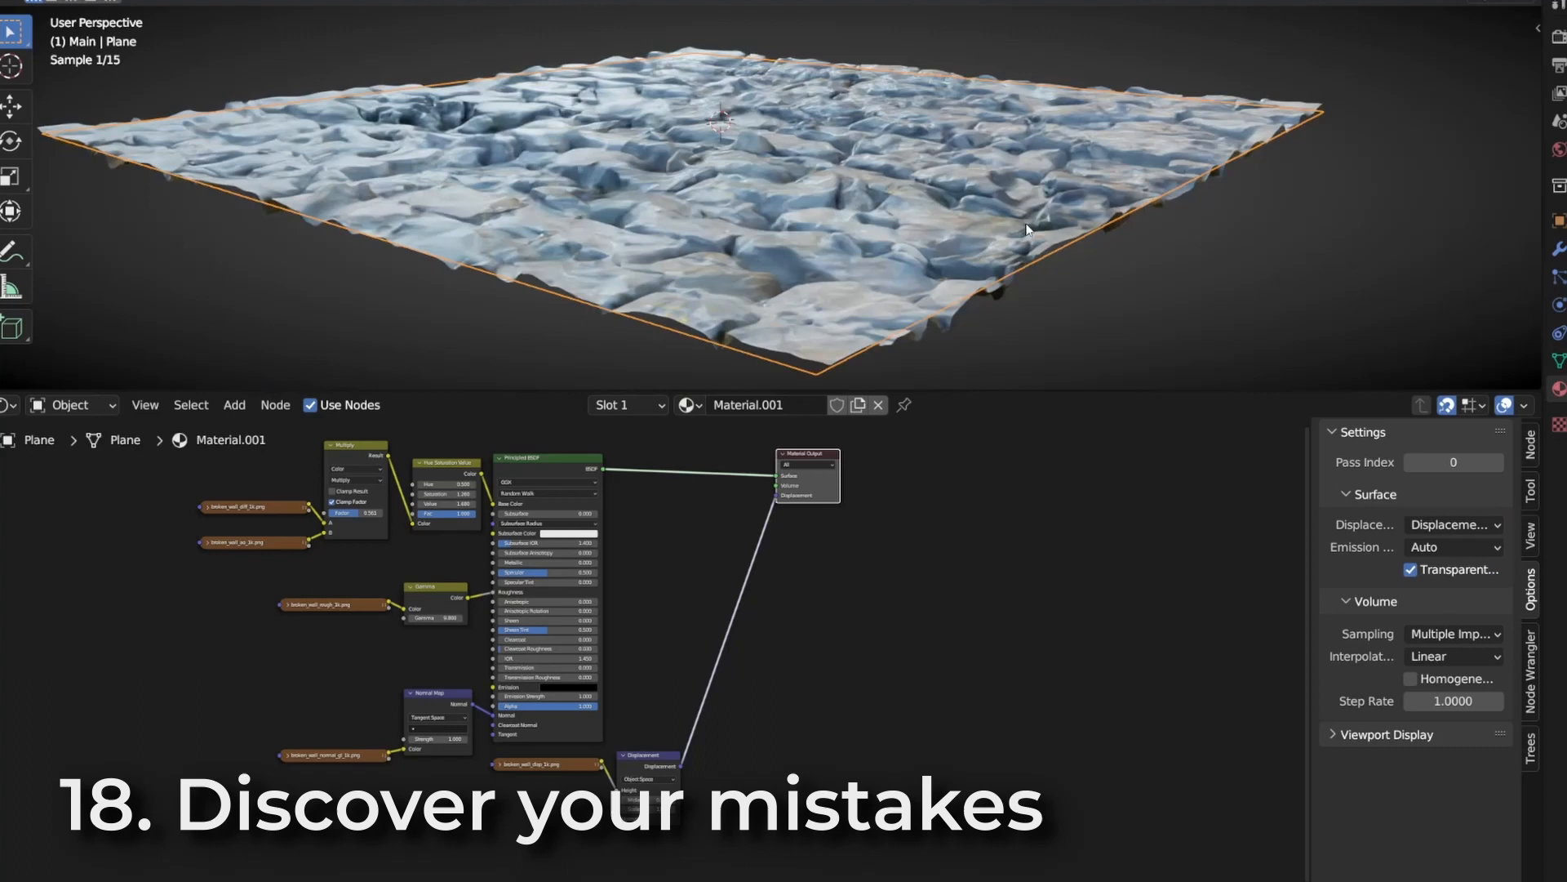
{"action": "left_click", "coordinate": [739, 665]}
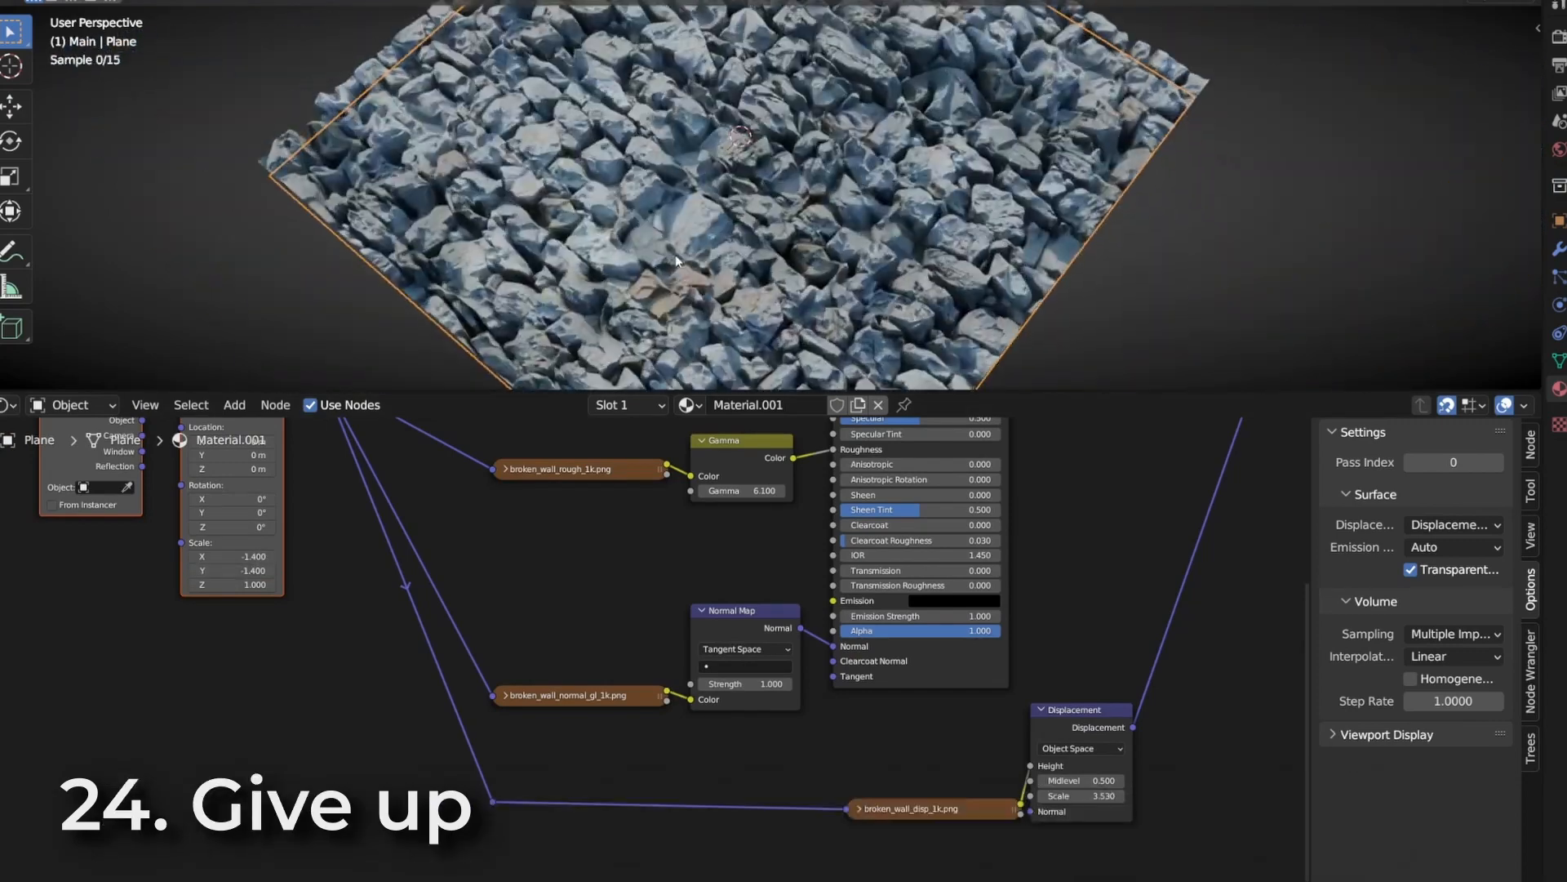
{"action": "double_click", "coordinate": [1078, 795]}
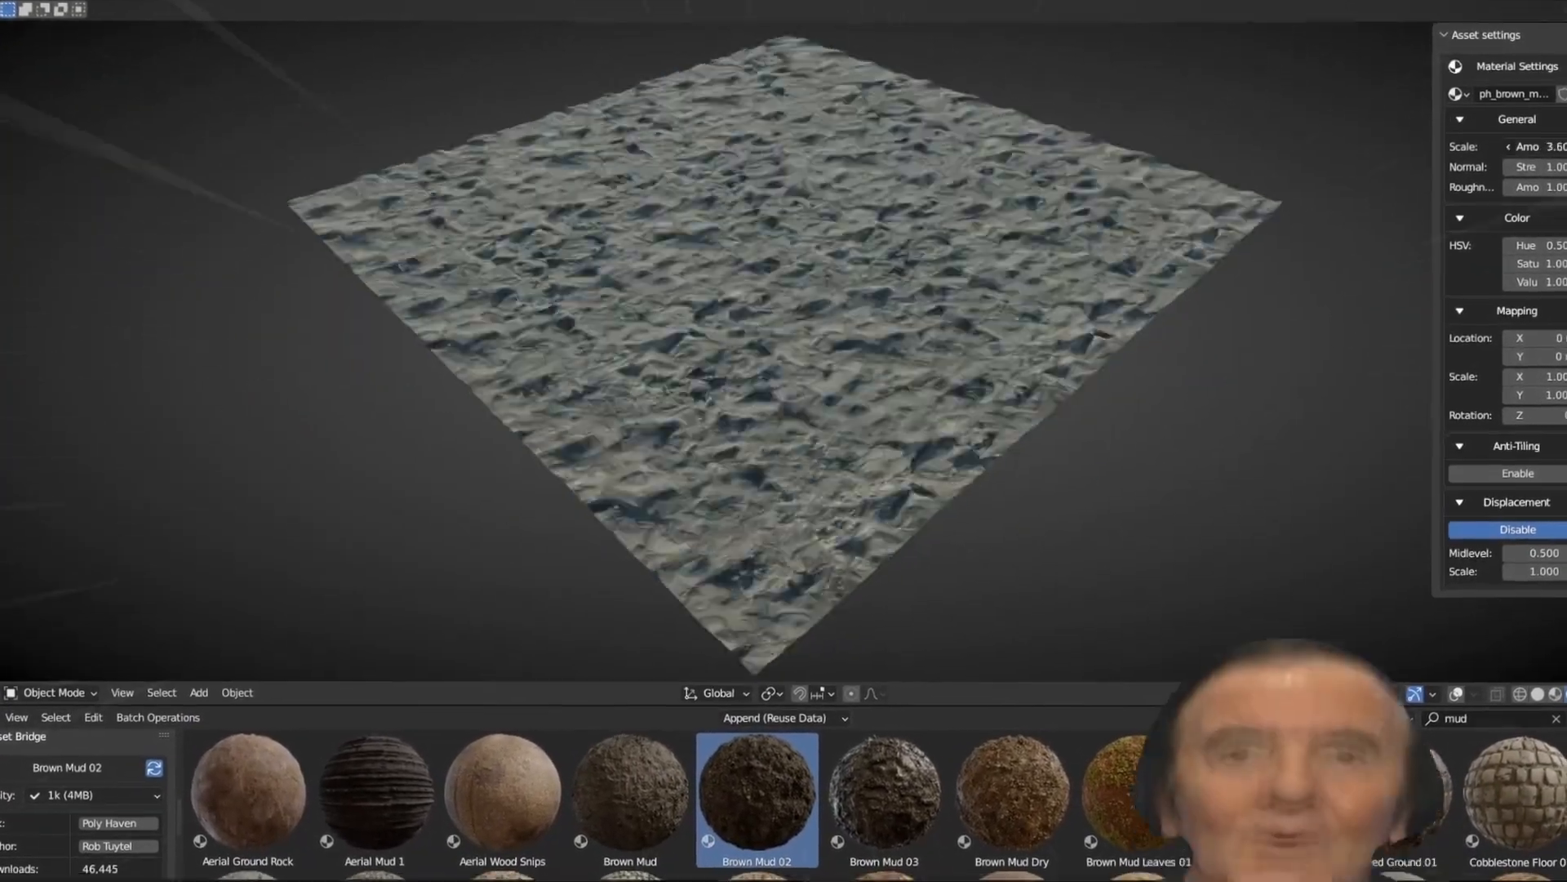
- Import Brown Mud 02 from the Asset Bridge library onto the plane
{"action": "left_click", "coordinate": [1515, 473]}
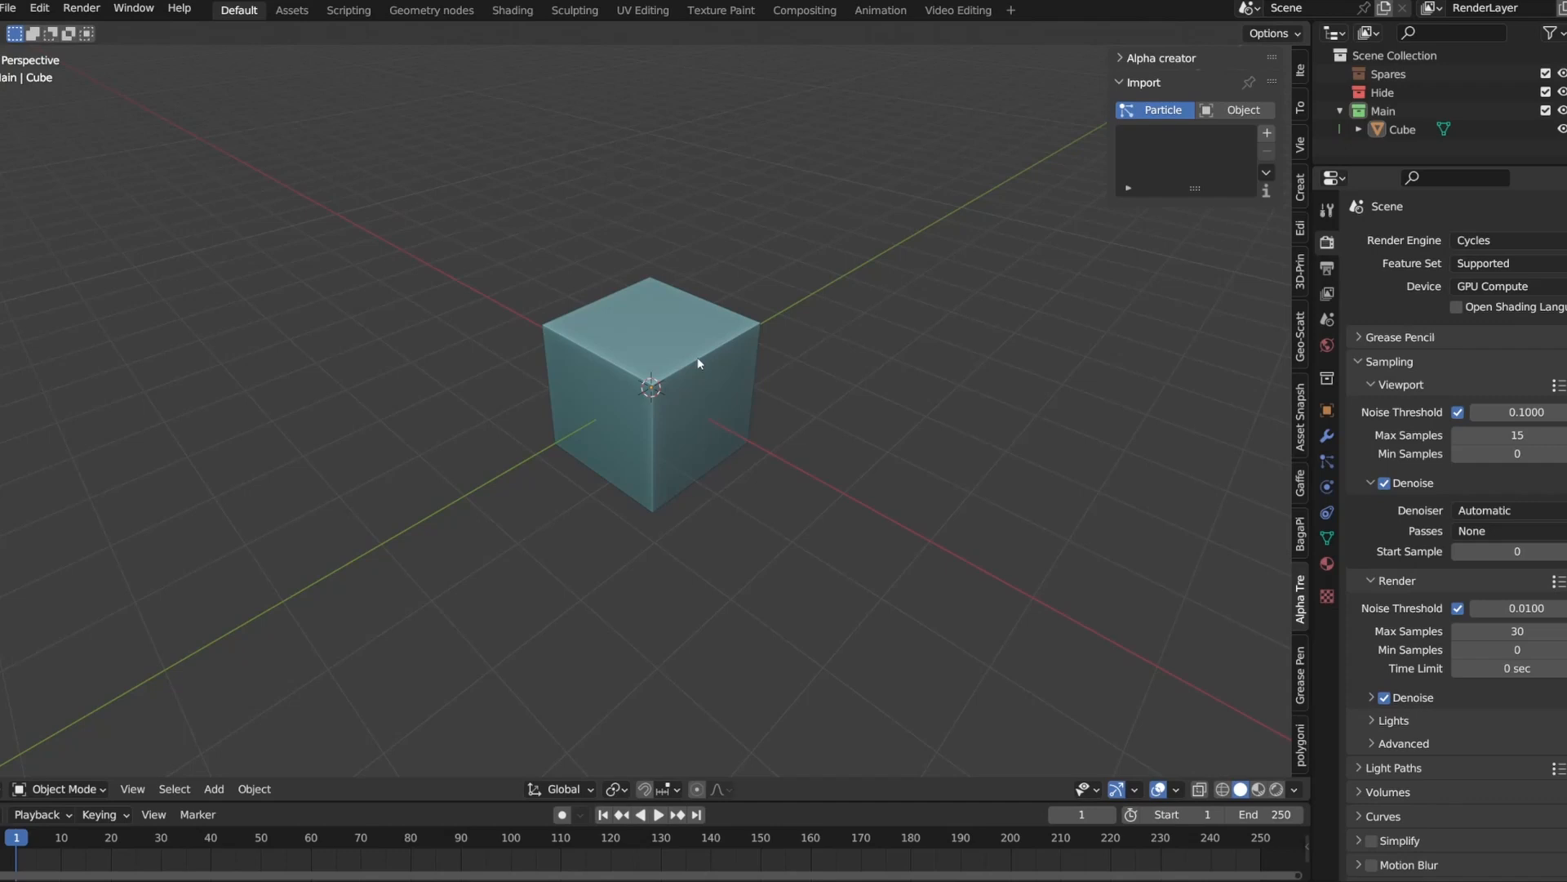
- Install the Asset Bridge 2.0.4 zip as an add-on from Preferences and expand its settings
{"action": "left_click", "coordinate": [38, 8]}
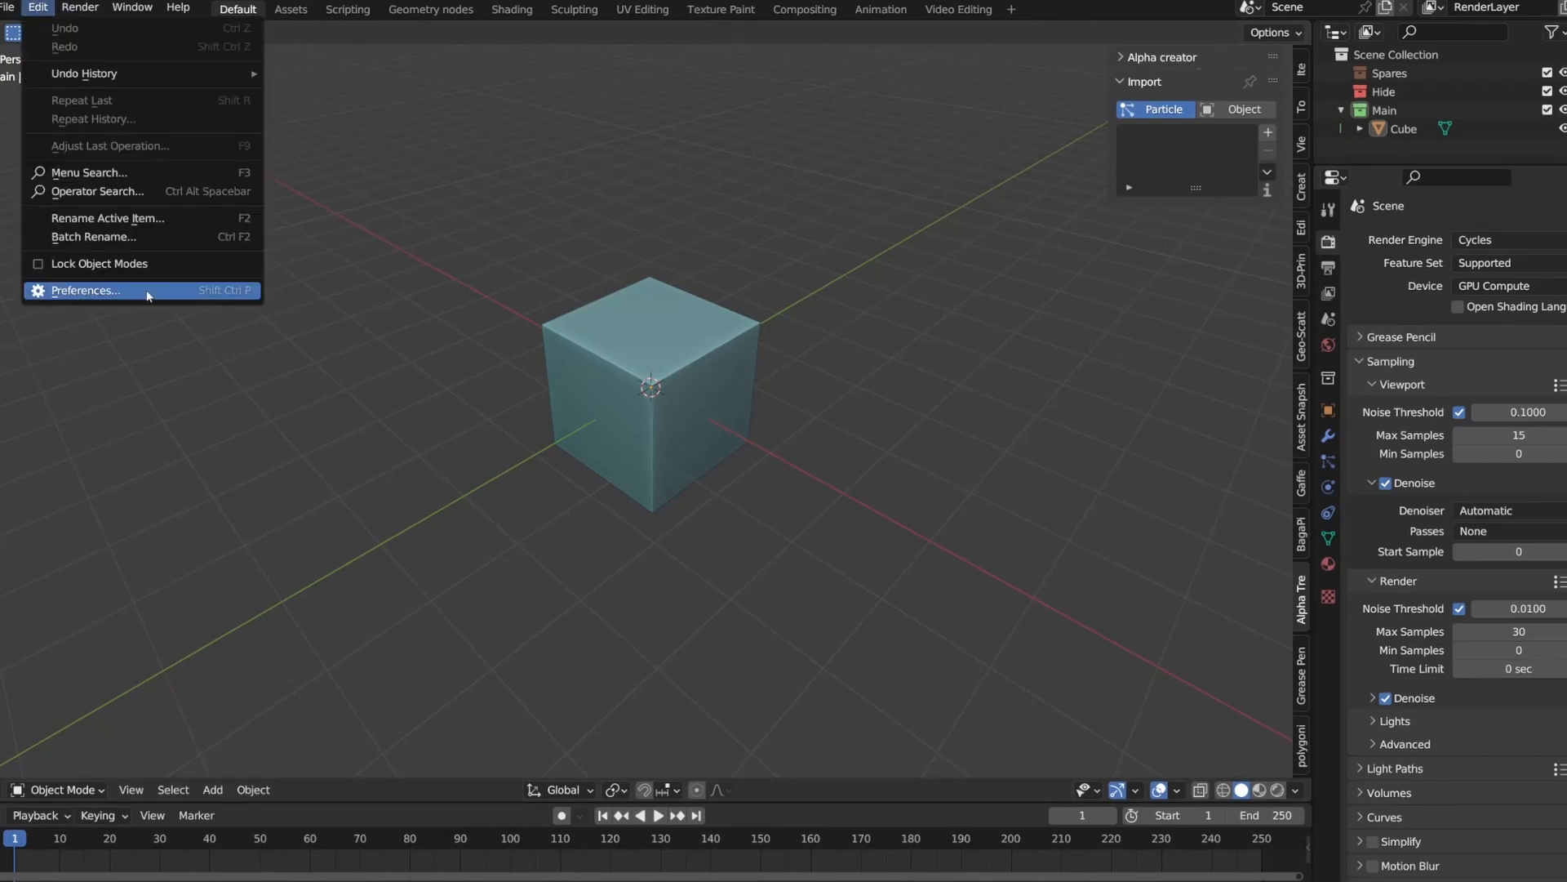
{"action": "left_click", "coordinate": [85, 291]}
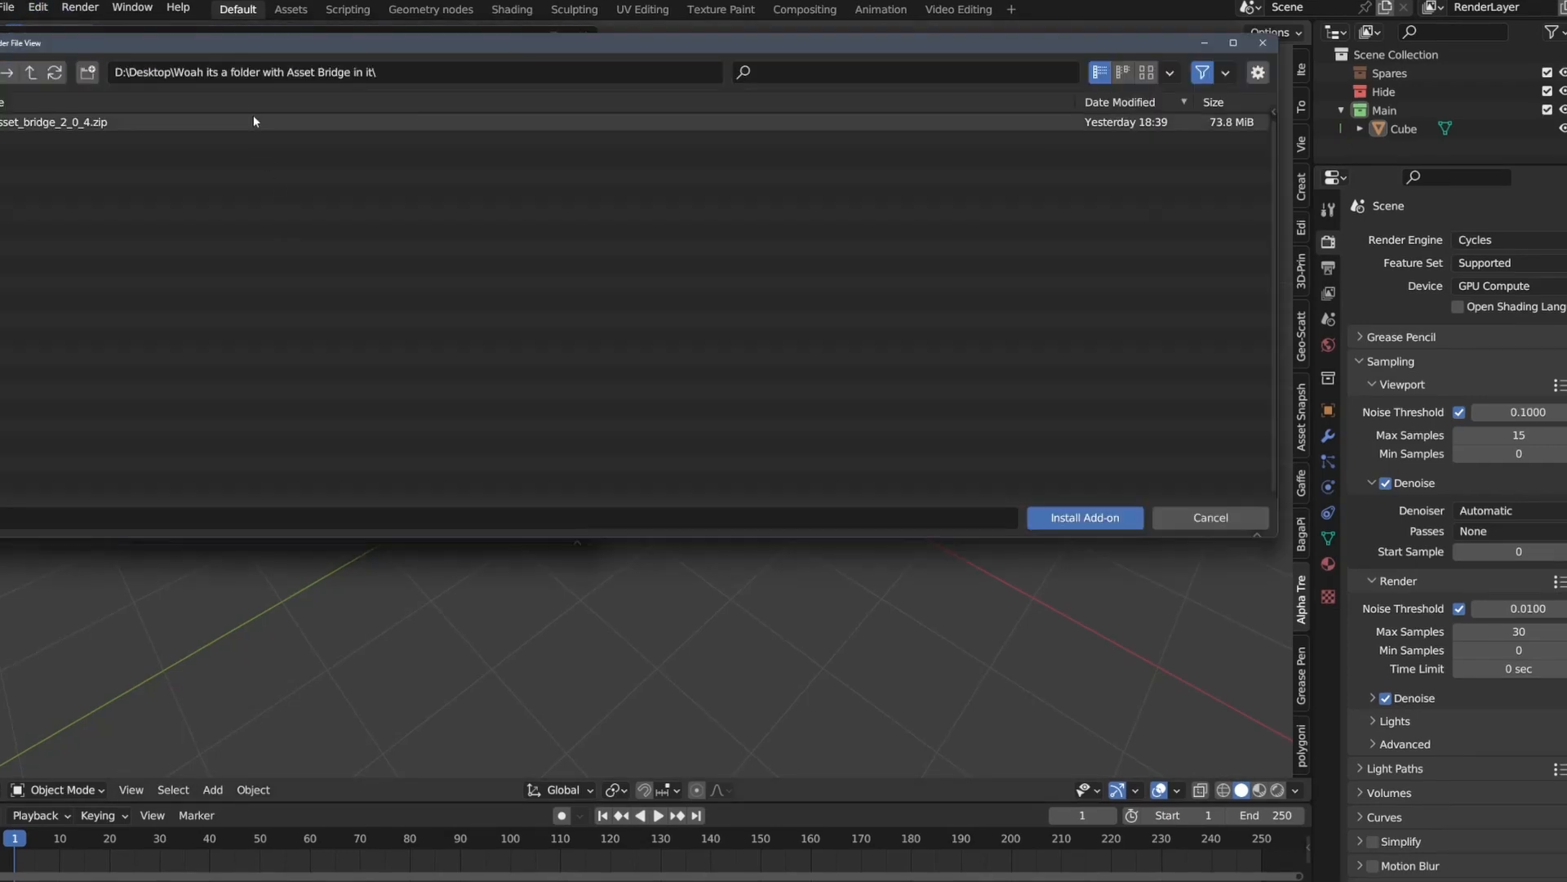
{"action": "left_click", "coordinate": [1085, 518]}
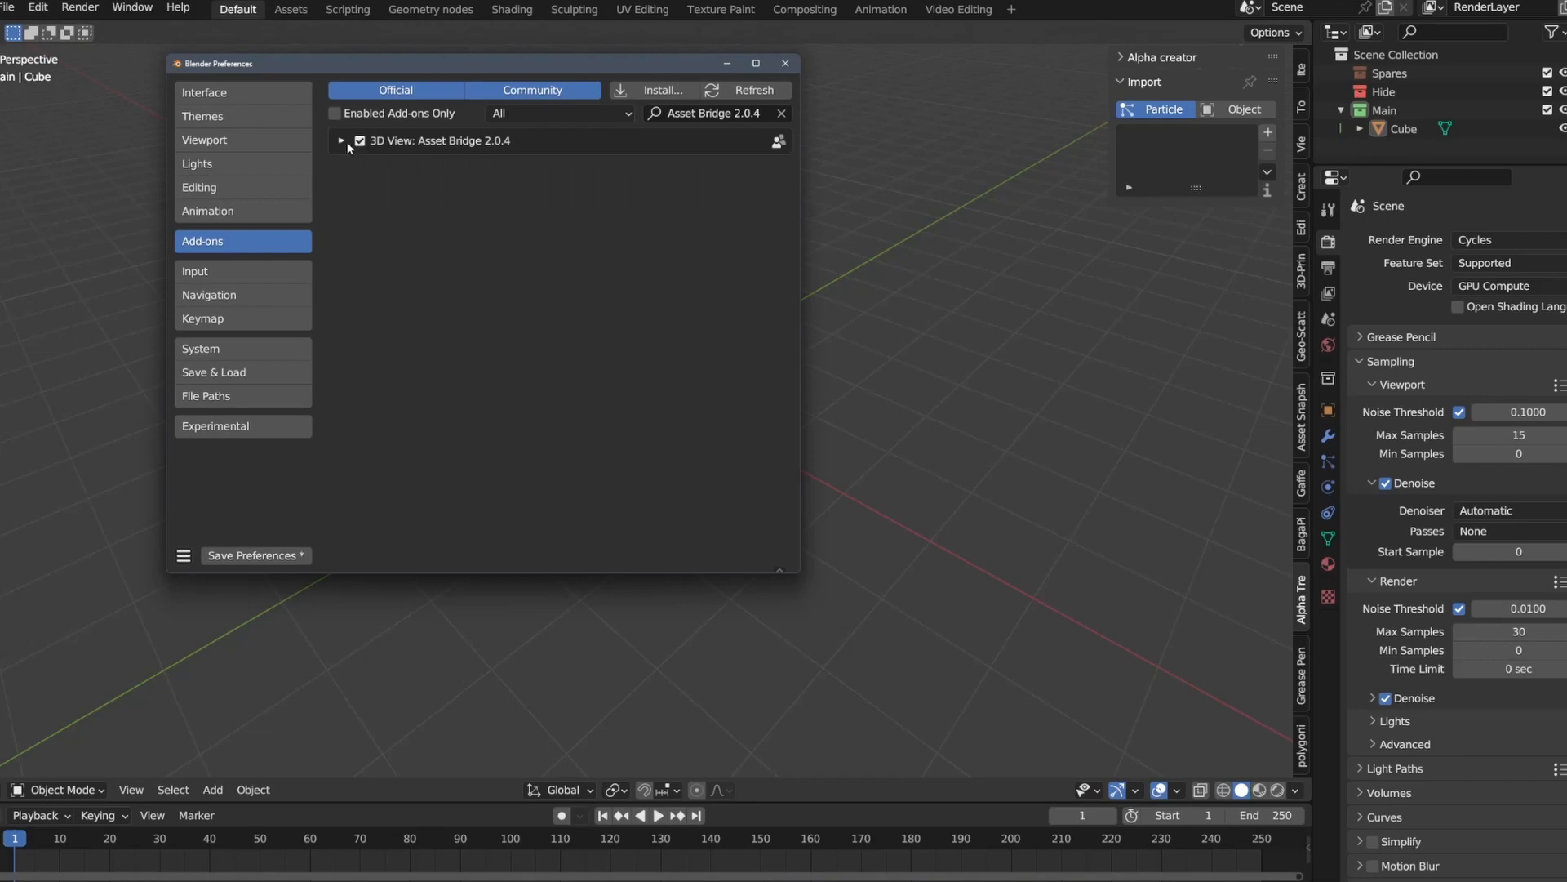
{"action": "left_click", "coordinate": [342, 140]}
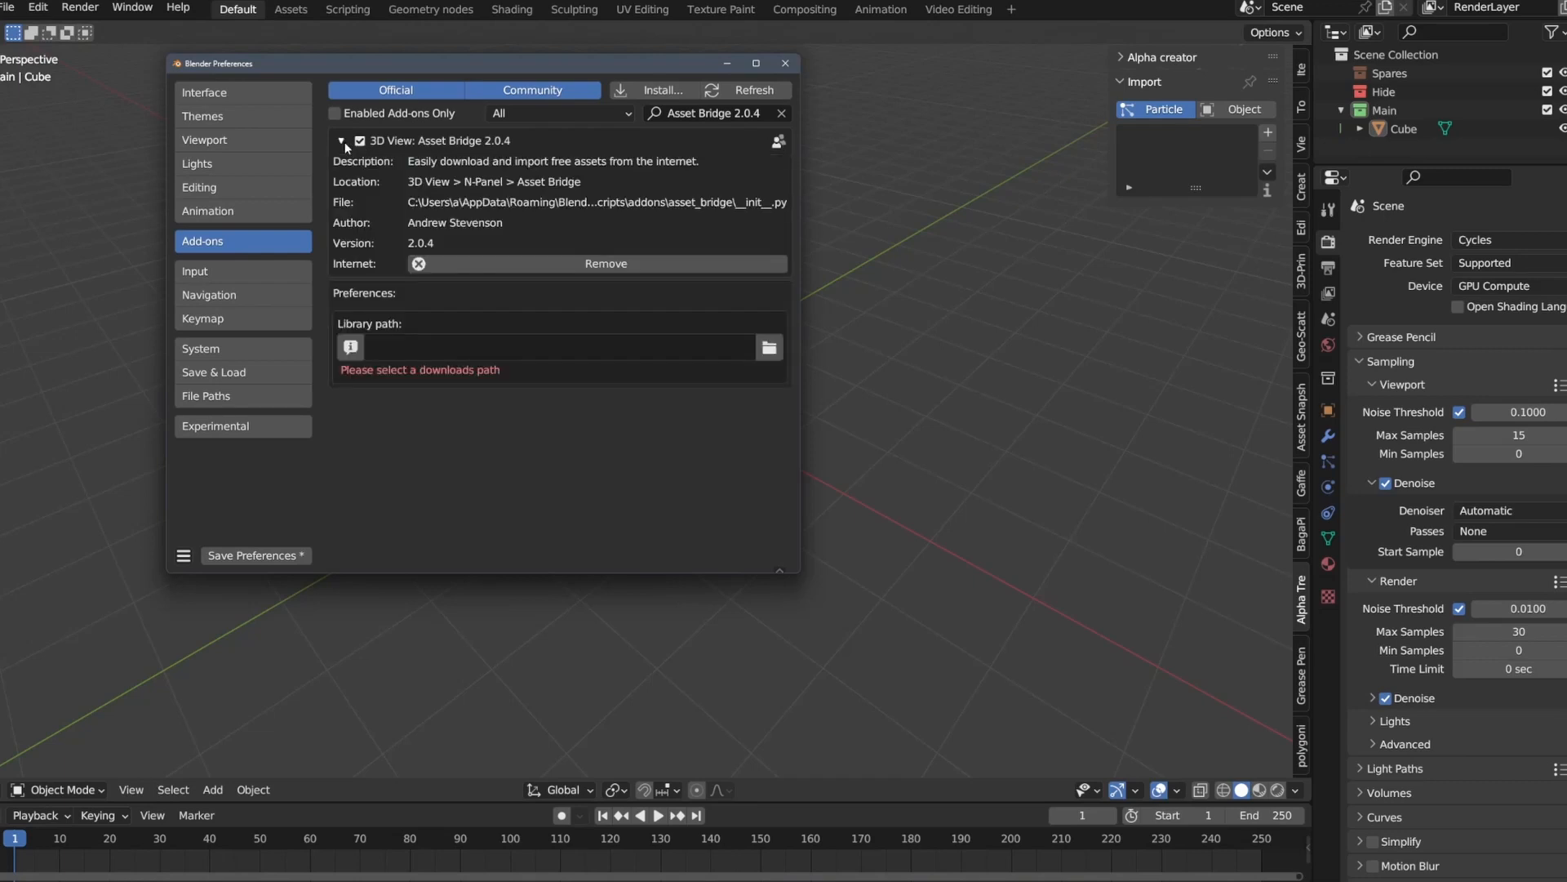
- Create an Asset Bridge Downloads folder and accept it as the library path
{"action": "left_click", "coordinate": [769, 346]}
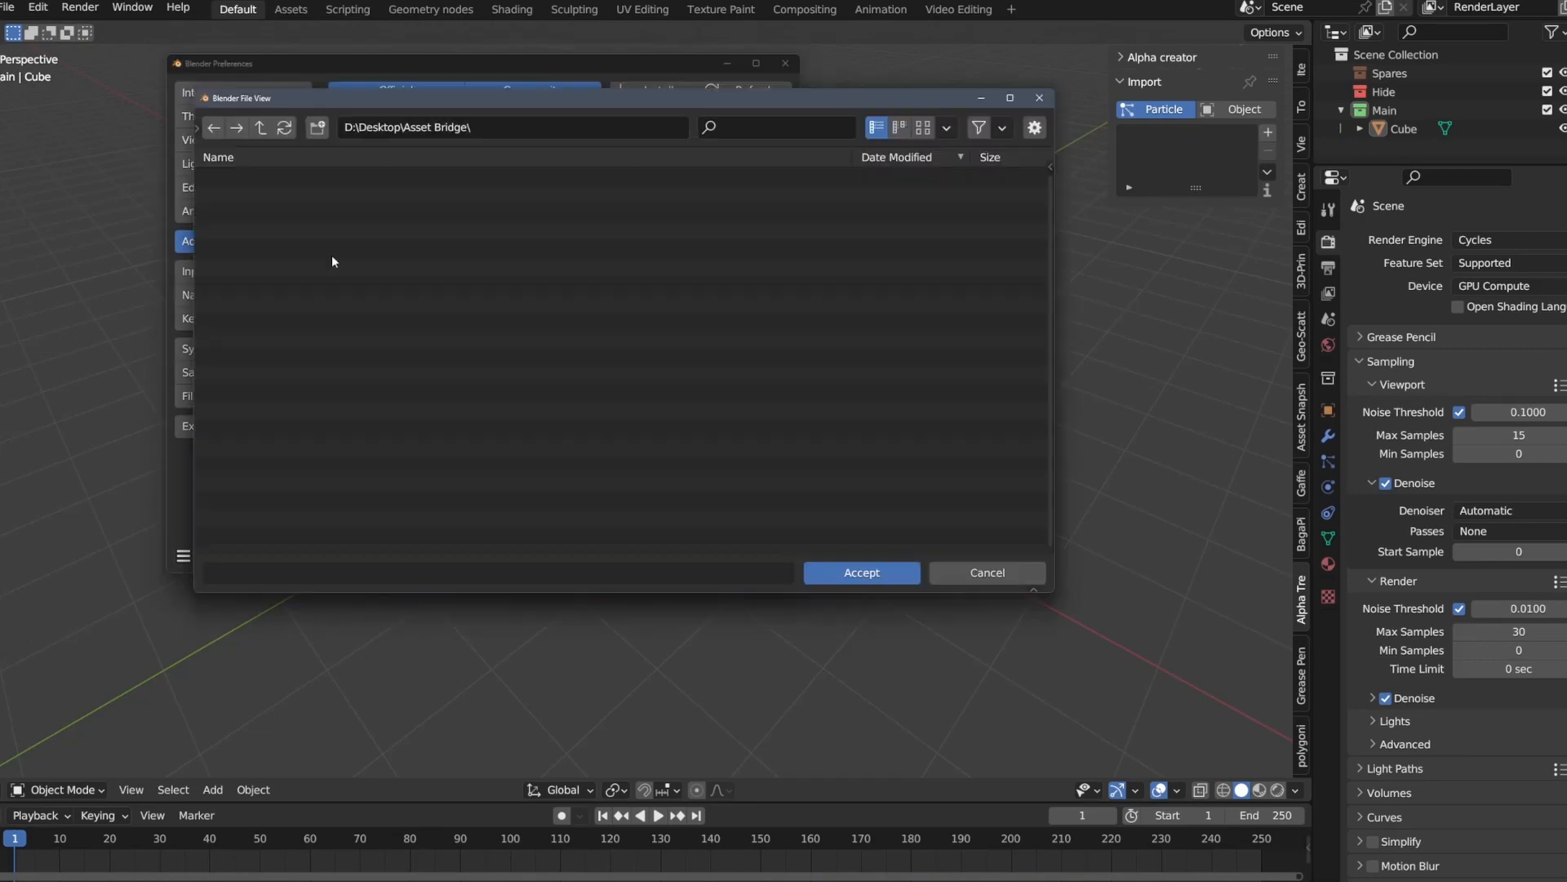
{"action": "left_click", "coordinate": [317, 128]}
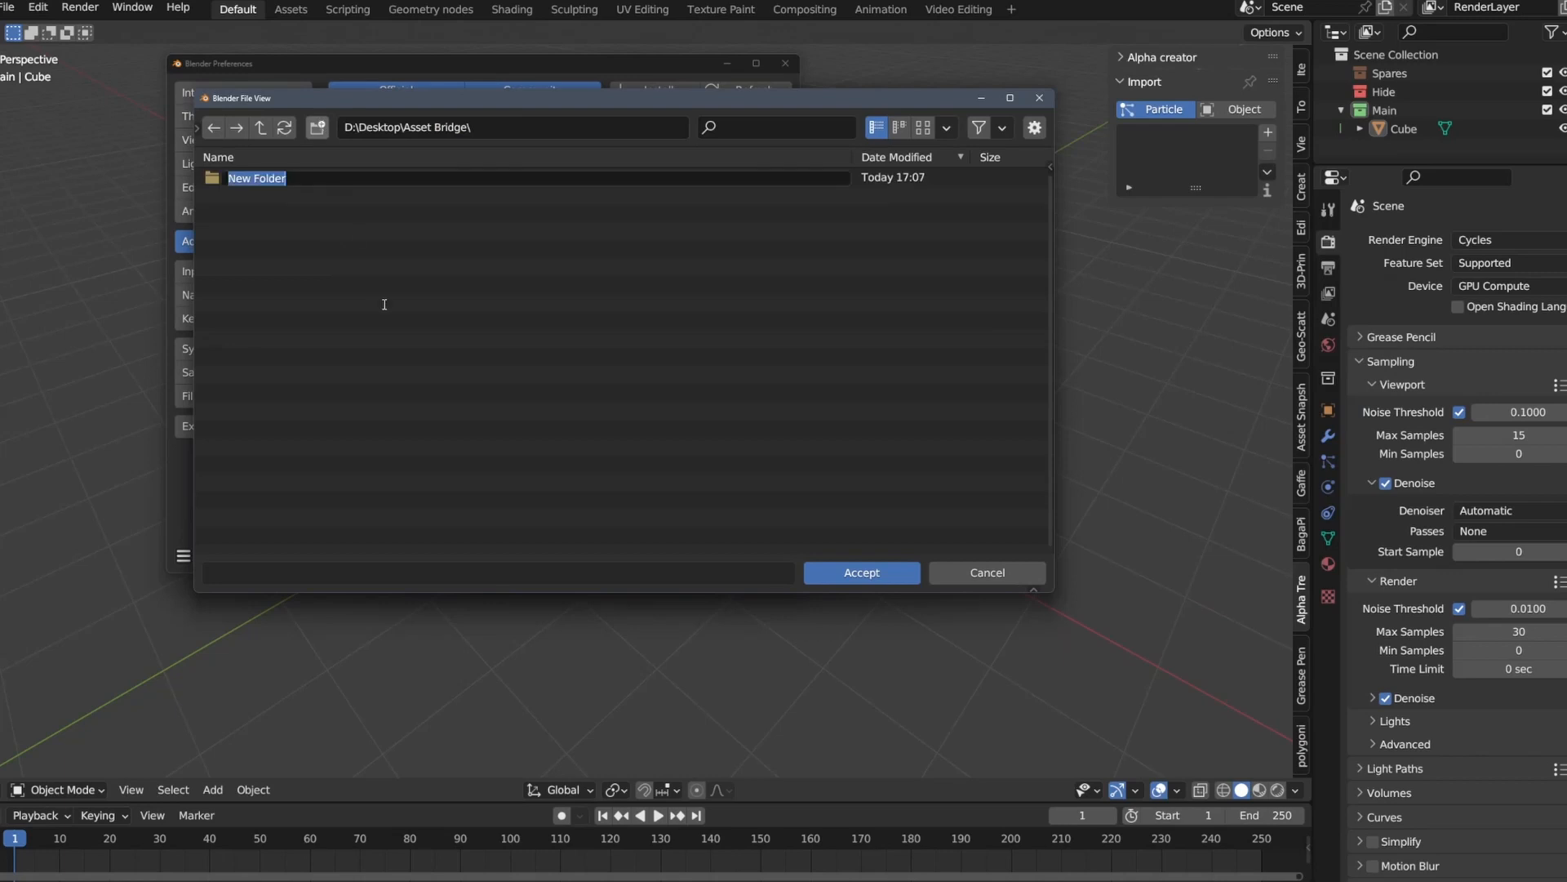
{"action": "type", "text": "Asset Bridge Downloads"}
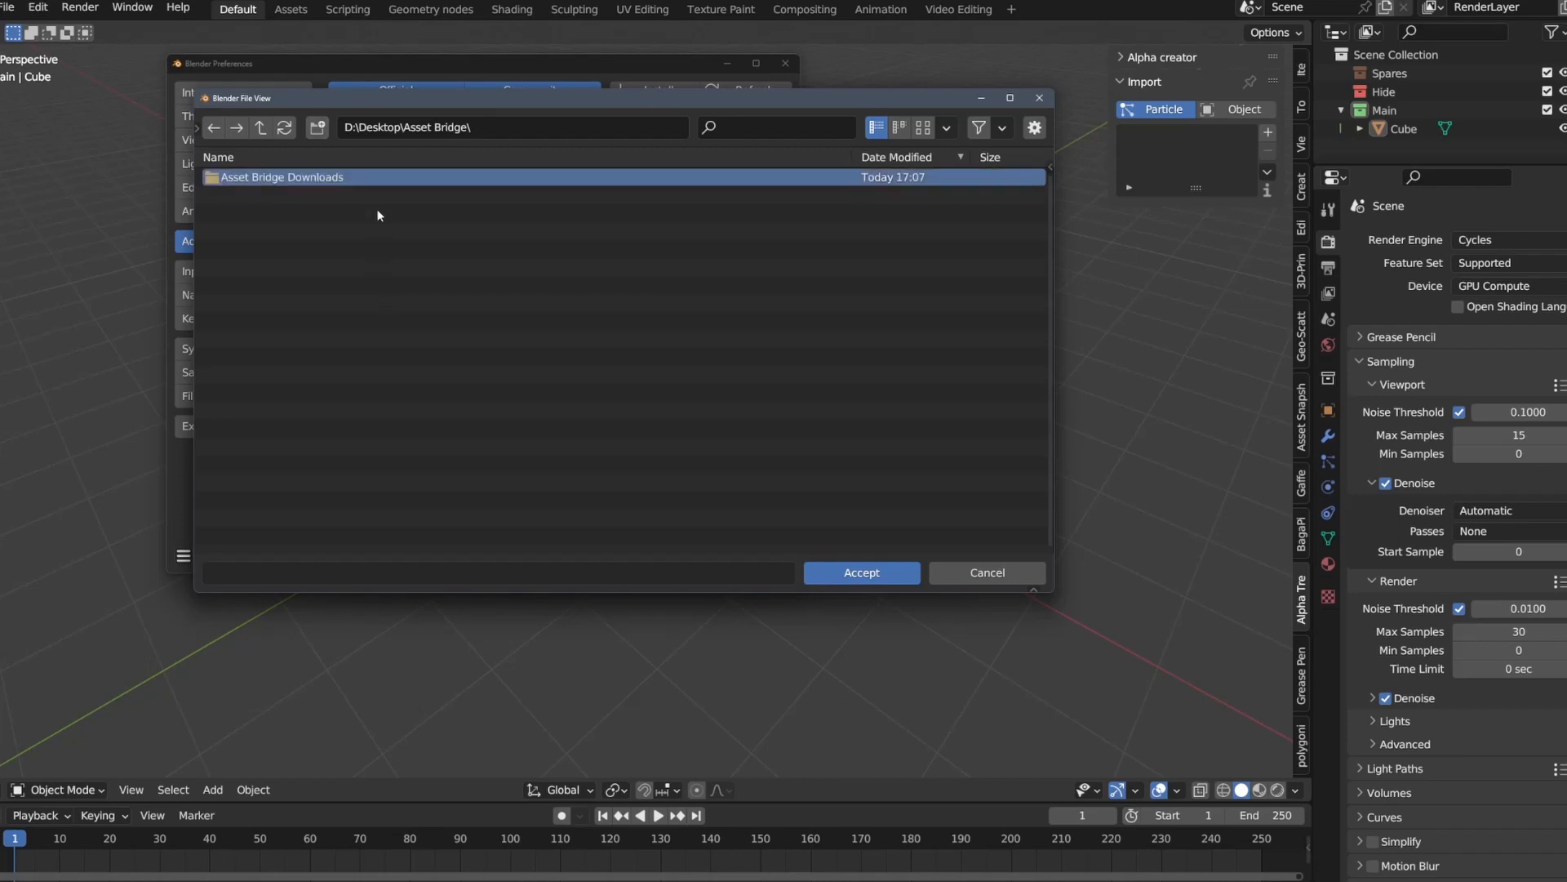
{"action": "left_click", "coordinate": [861, 571]}
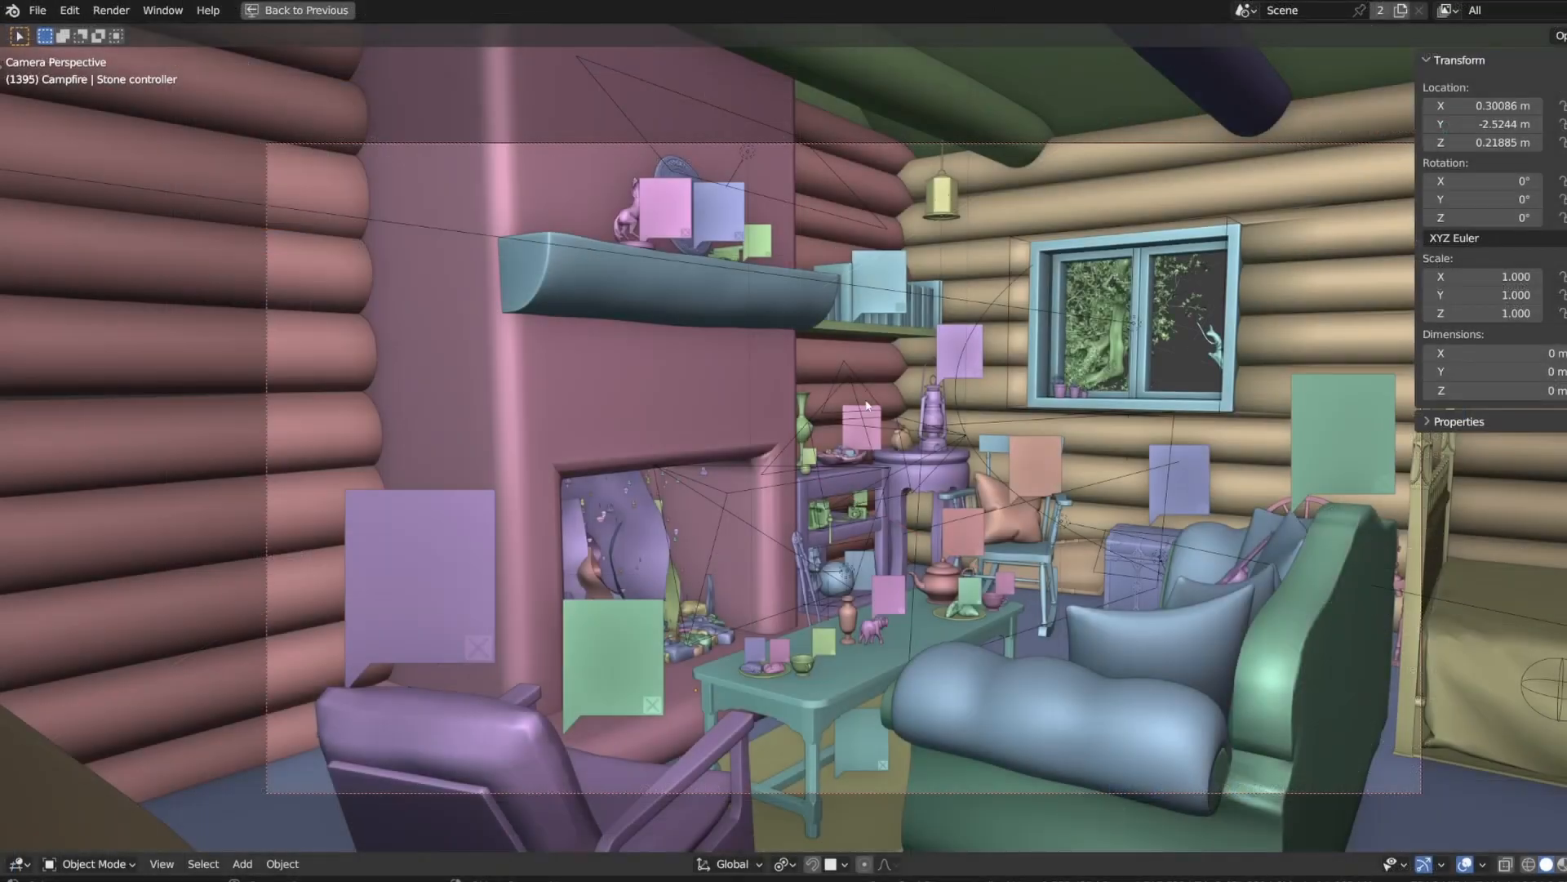
- Show the cabin scene's File > External Data packing options
{"action": "left_click", "coordinate": [38, 10]}
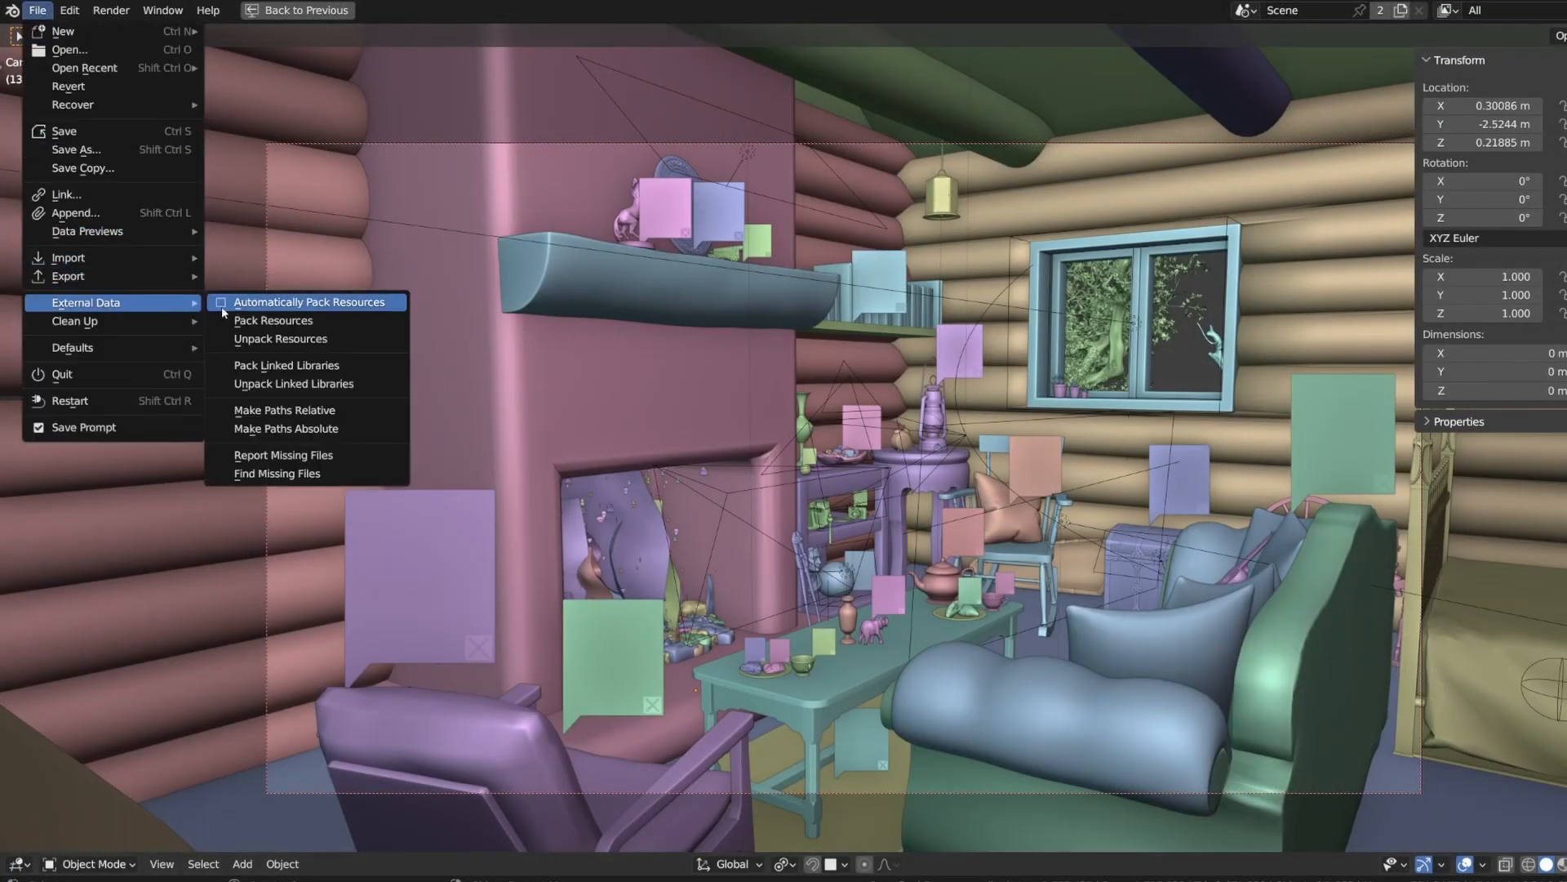
{"action": "mouse_move", "coordinate": [317, 302]}
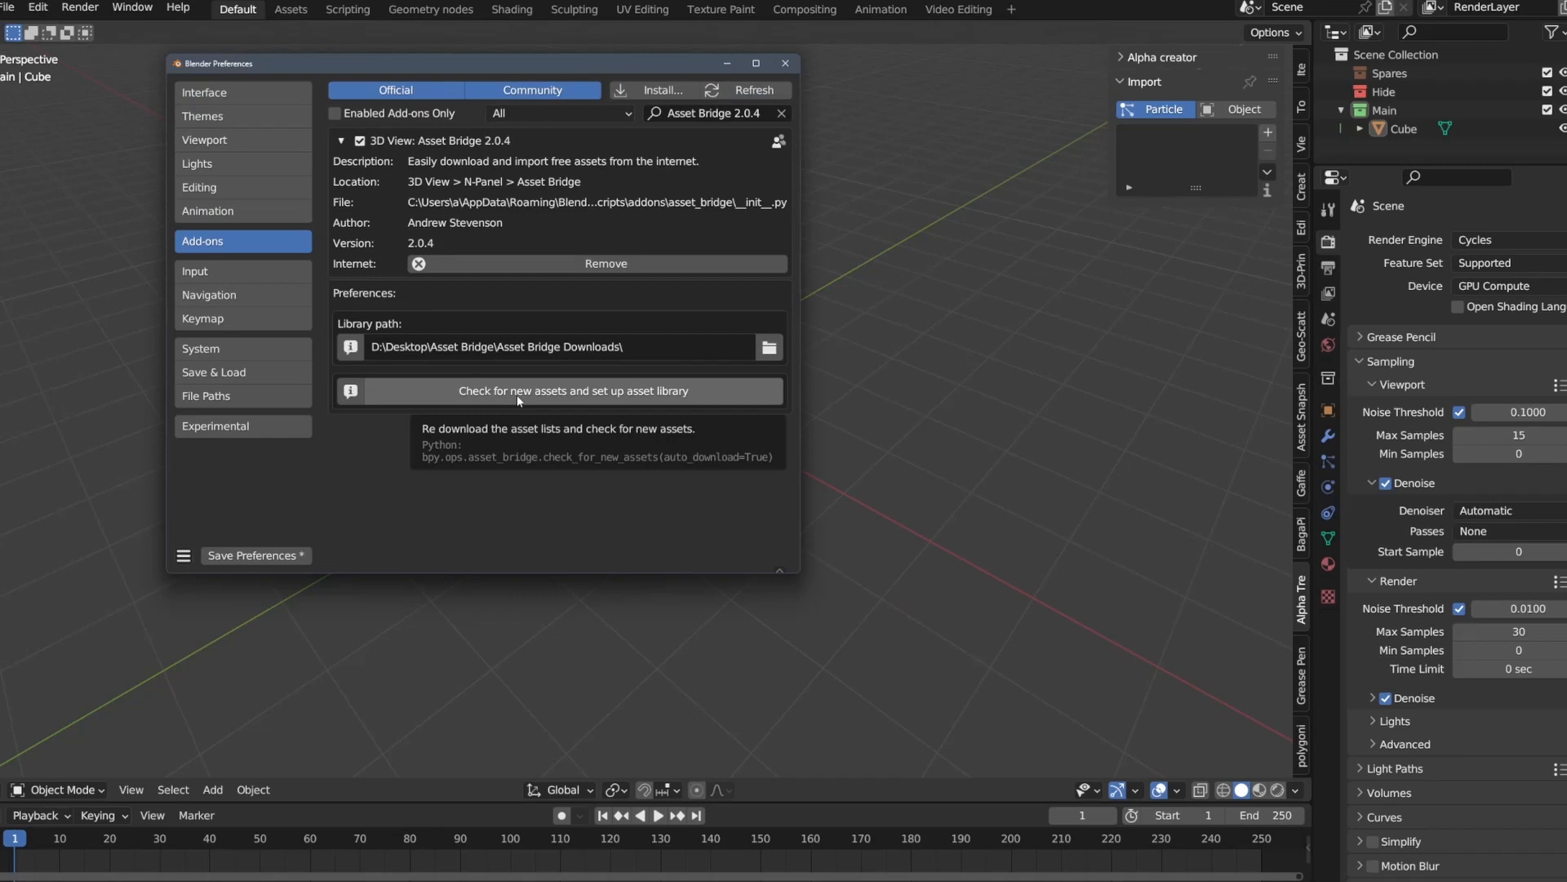
- Set up the Asset Bridge library and download its missing preview thumbnails
{"action": "left_click", "coordinate": [560, 390]}
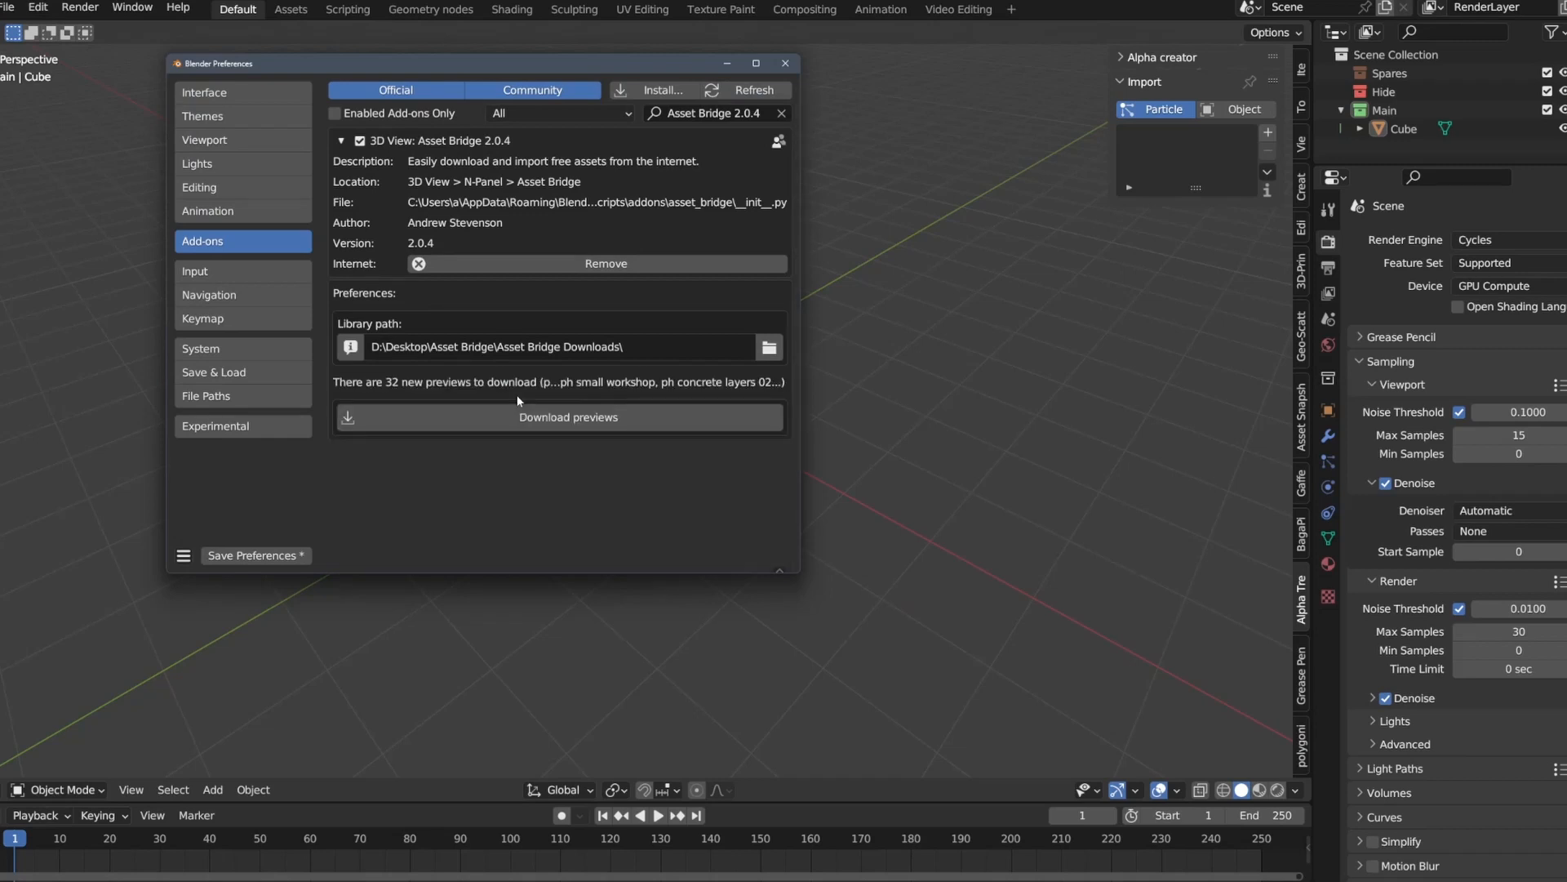
{"action": "mouse_move", "coordinate": [537, 416]}
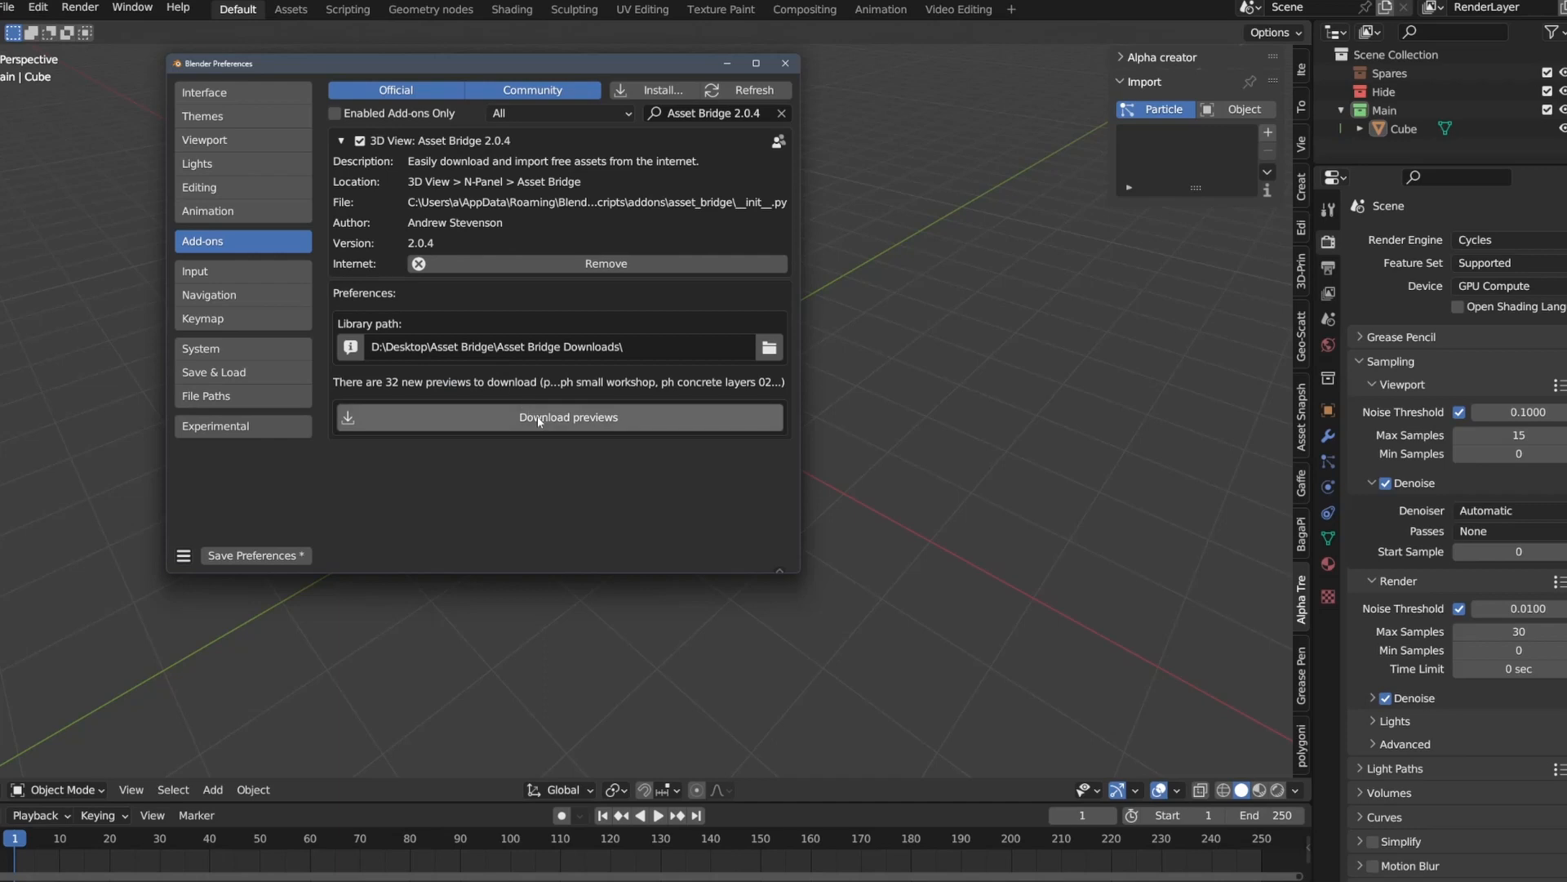
{"action": "left_click", "coordinate": [568, 416]}
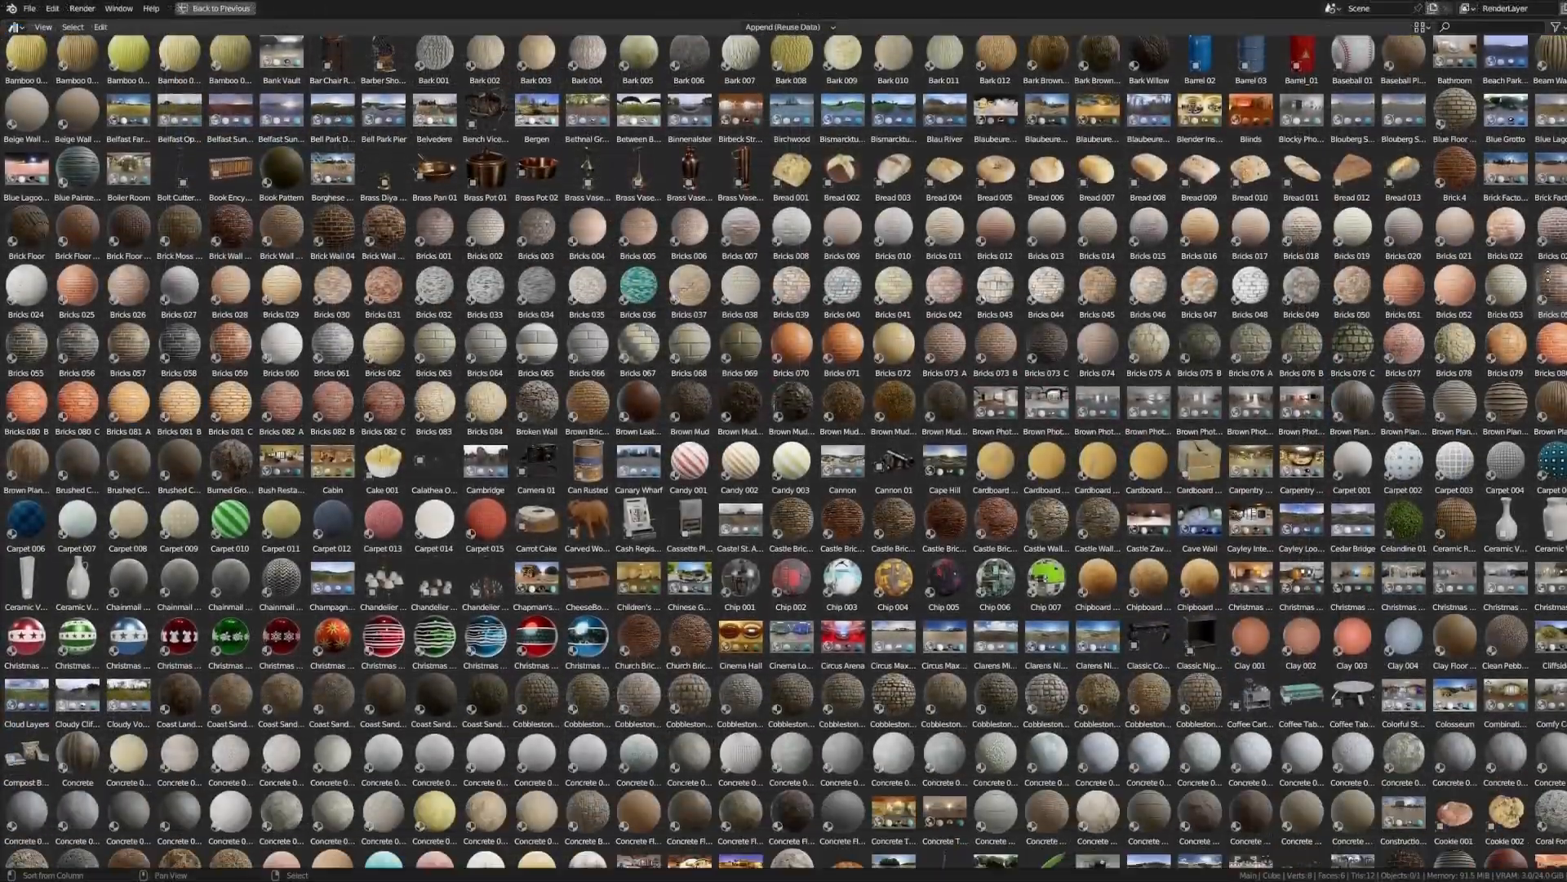
{"action": "scroll", "scroll_direction": "down", "scroll_amount": 3}
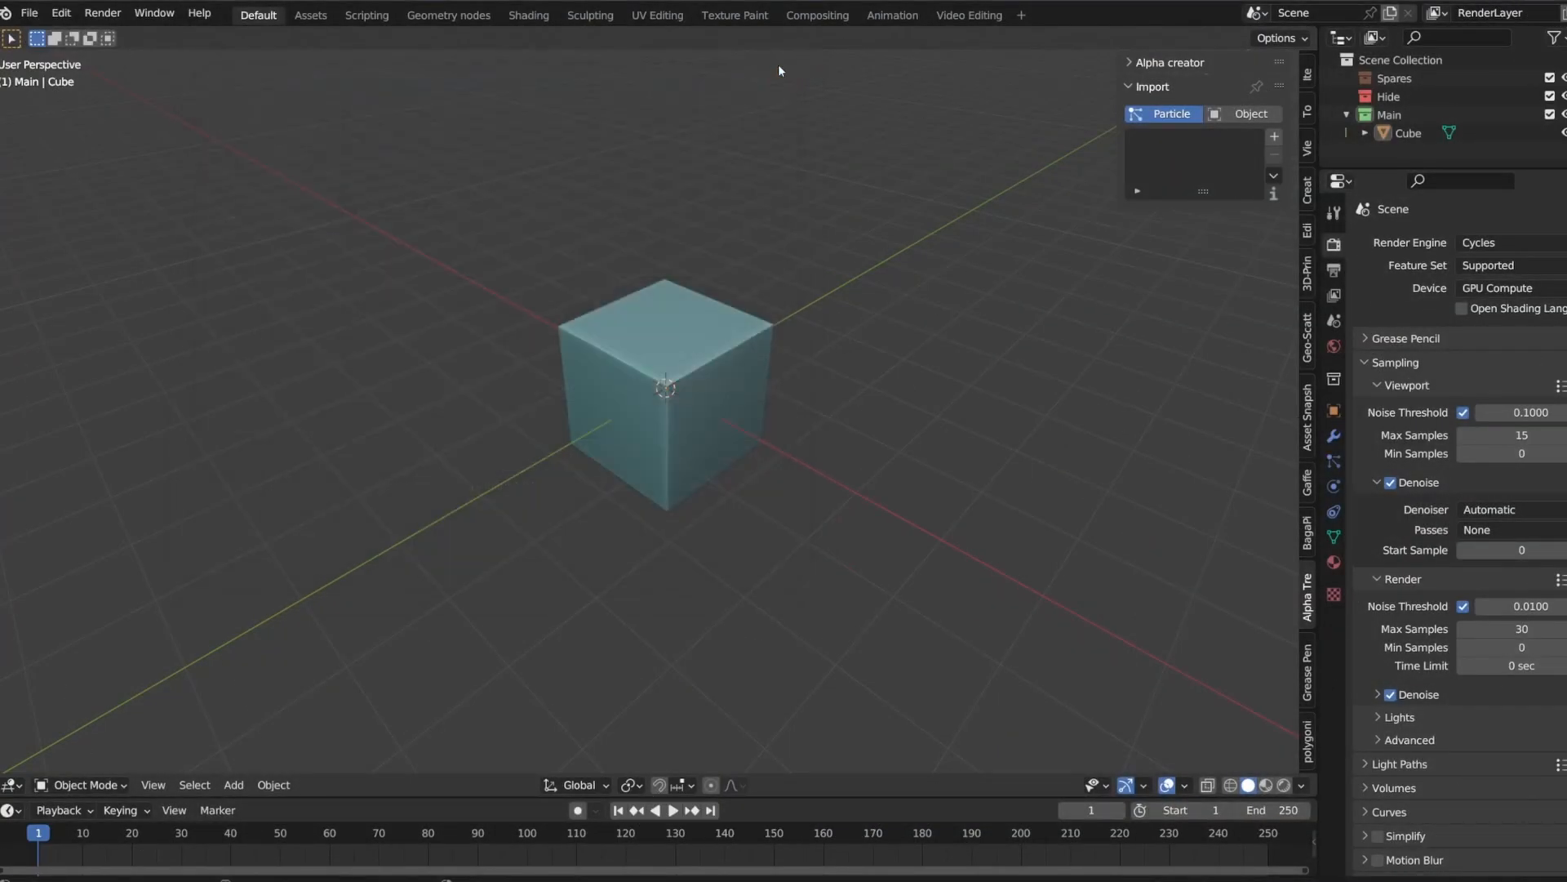
- Show the Asset Bridge library with its Ambient CG and Poly Haven catalogs in the Assets workspace
{"action": "left_click", "coordinate": [310, 15]}
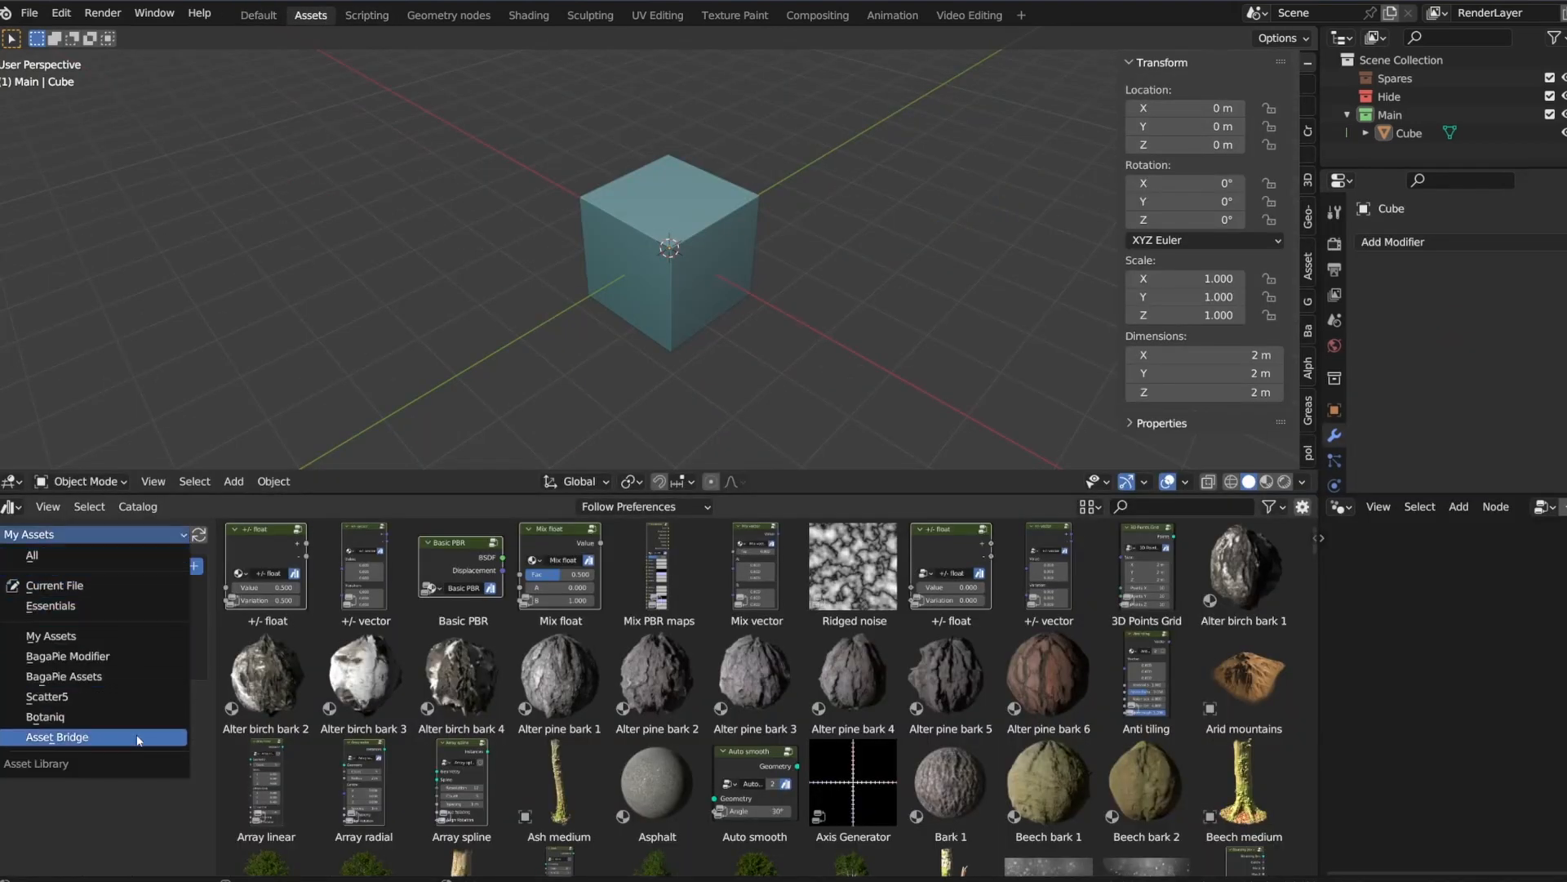
{"action": "left_click", "coordinate": [57, 736]}
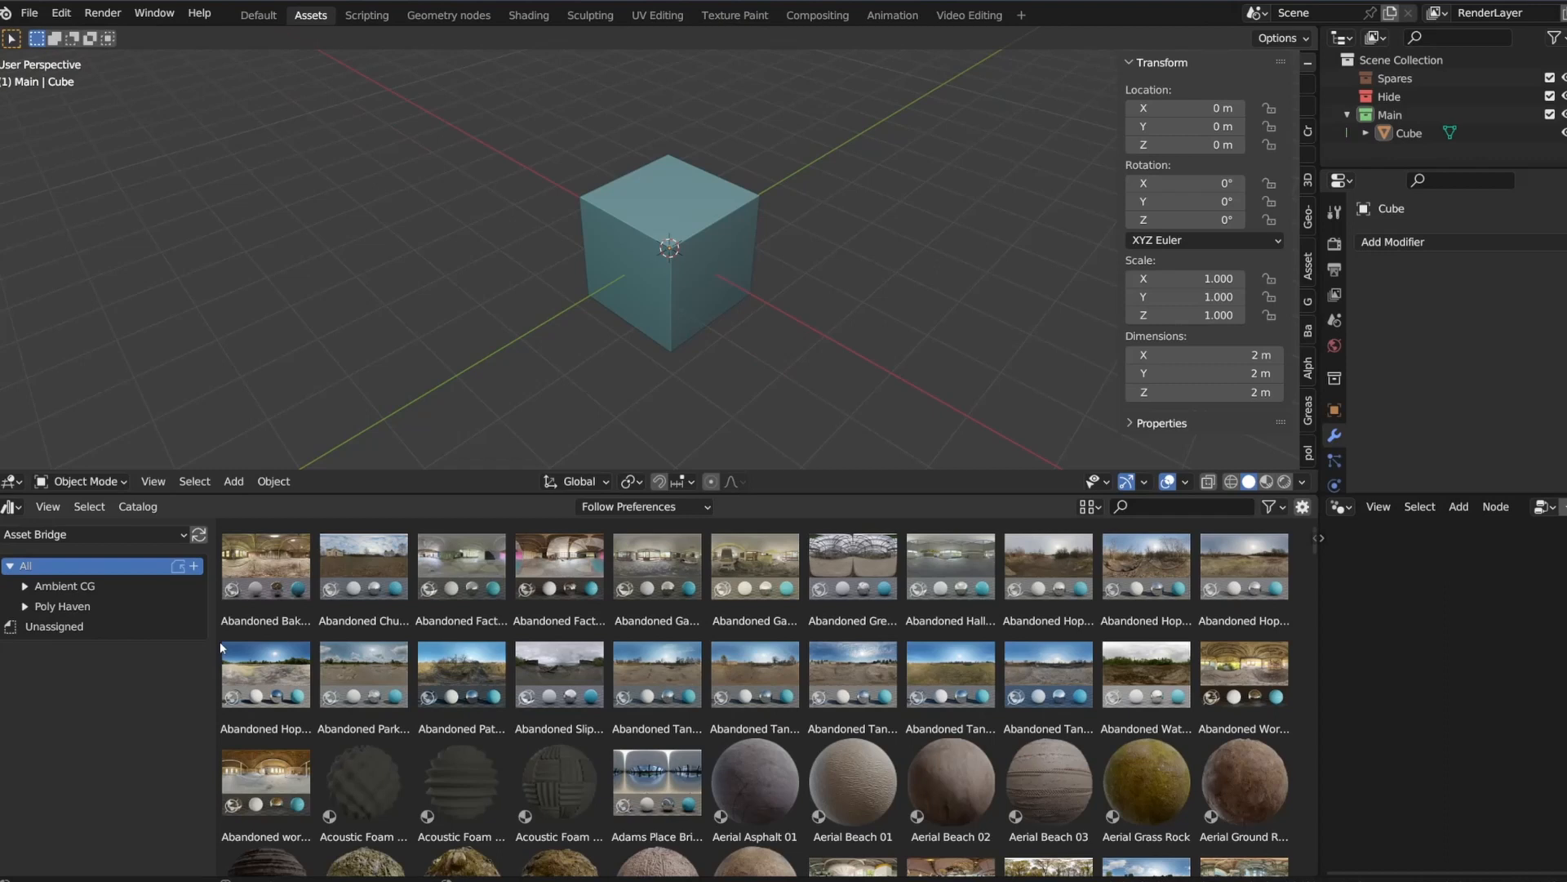
{"action": "left_click", "coordinate": [1145, 780]}
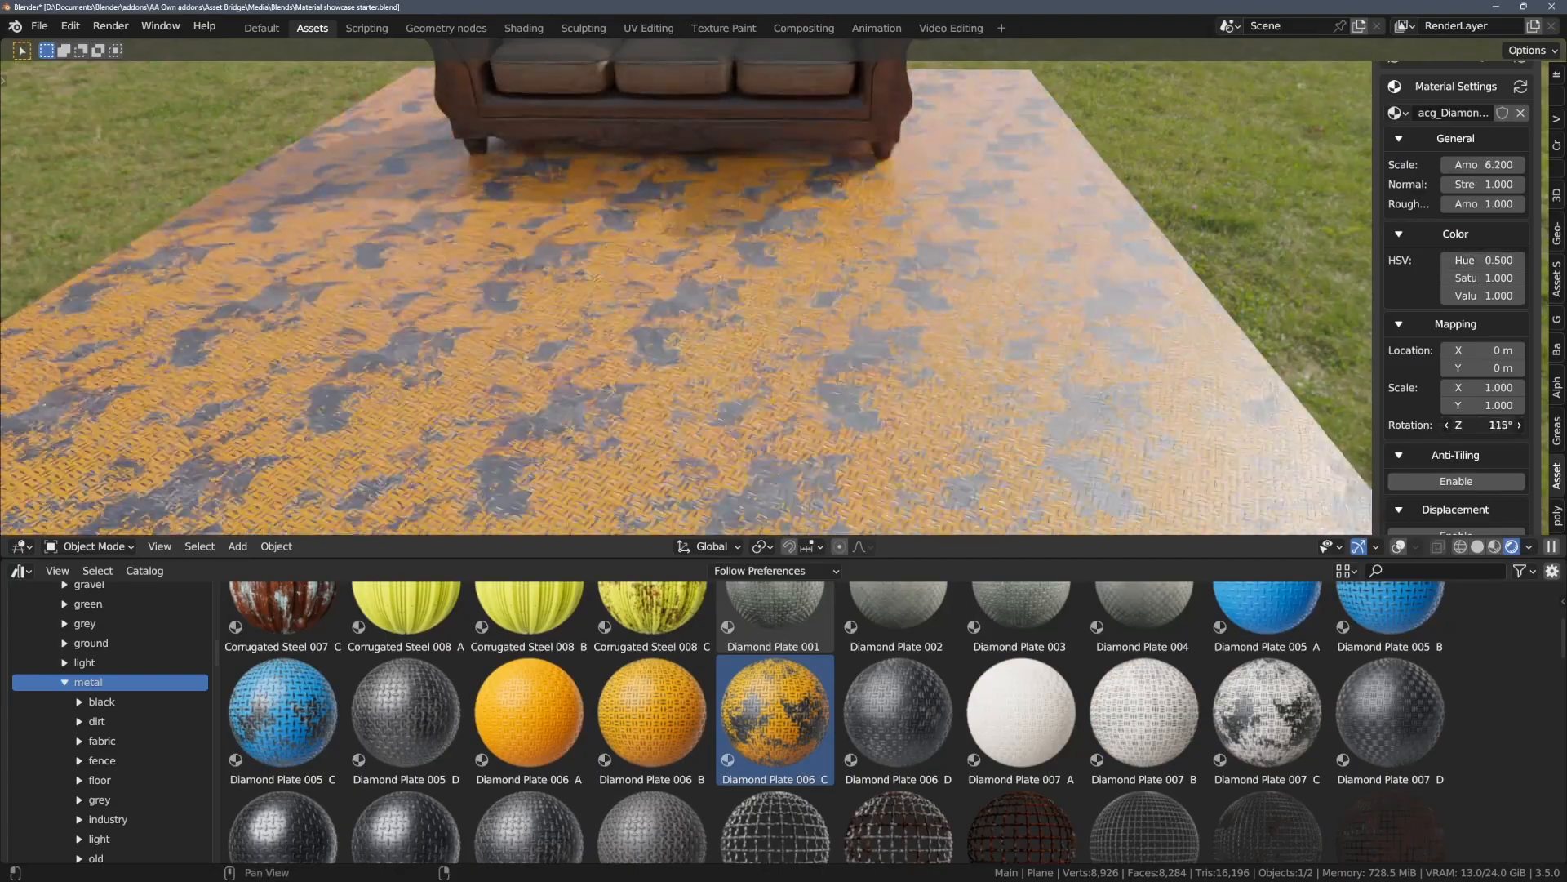
- Reset the Diamond Plate 006 C texture rotation and adjust its scale to 6.2
{"action": "left_click", "coordinate": [1490, 425]}
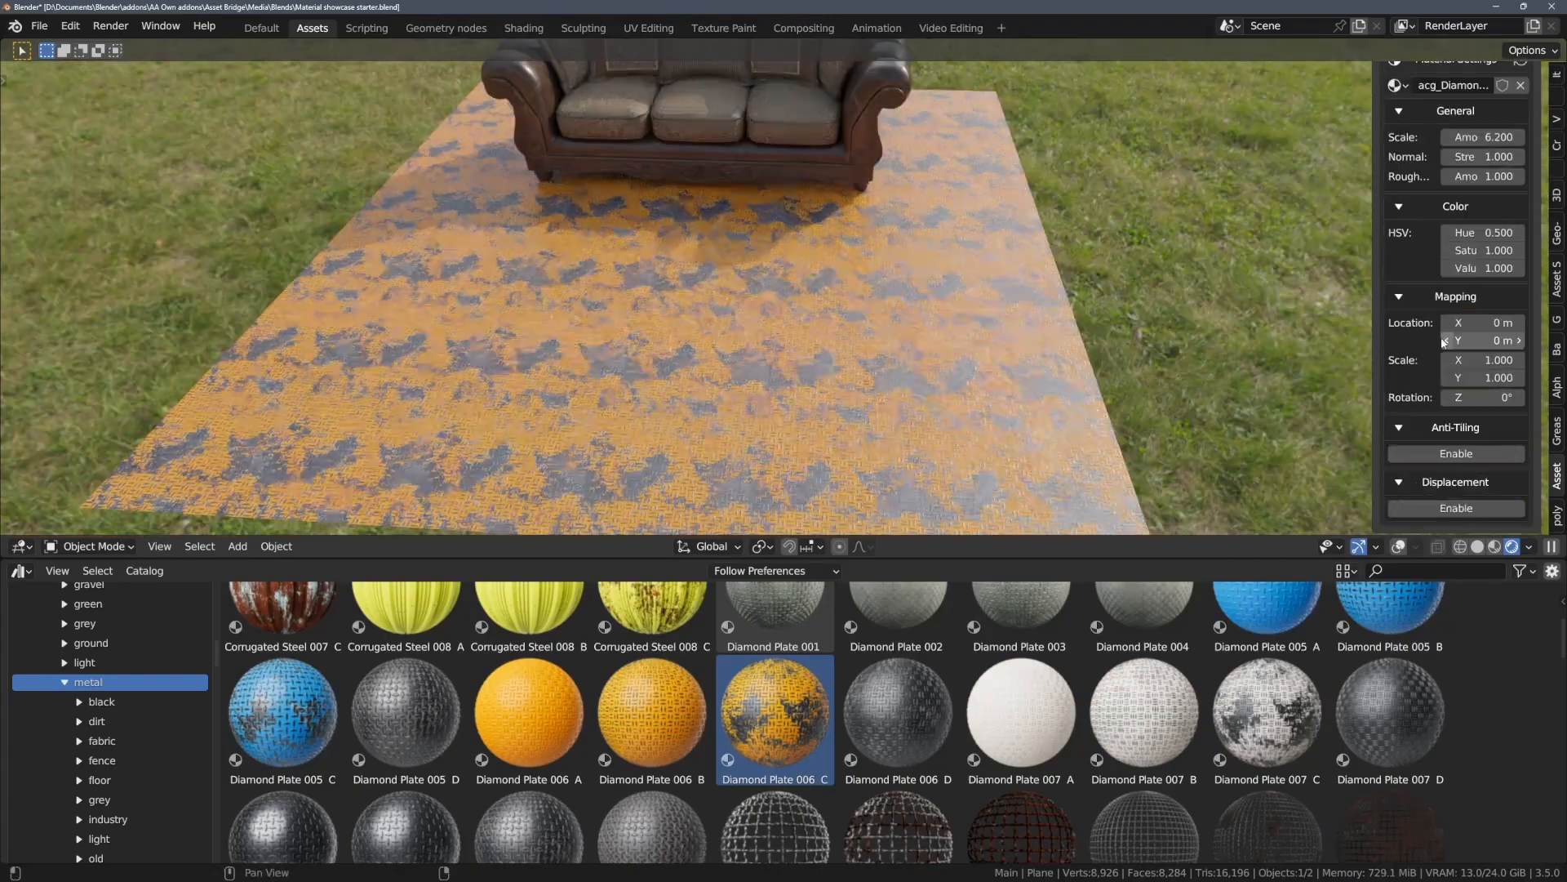
{"action": "left_click", "coordinate": [1455, 452]}
{"action": "type", "text": "mud"}
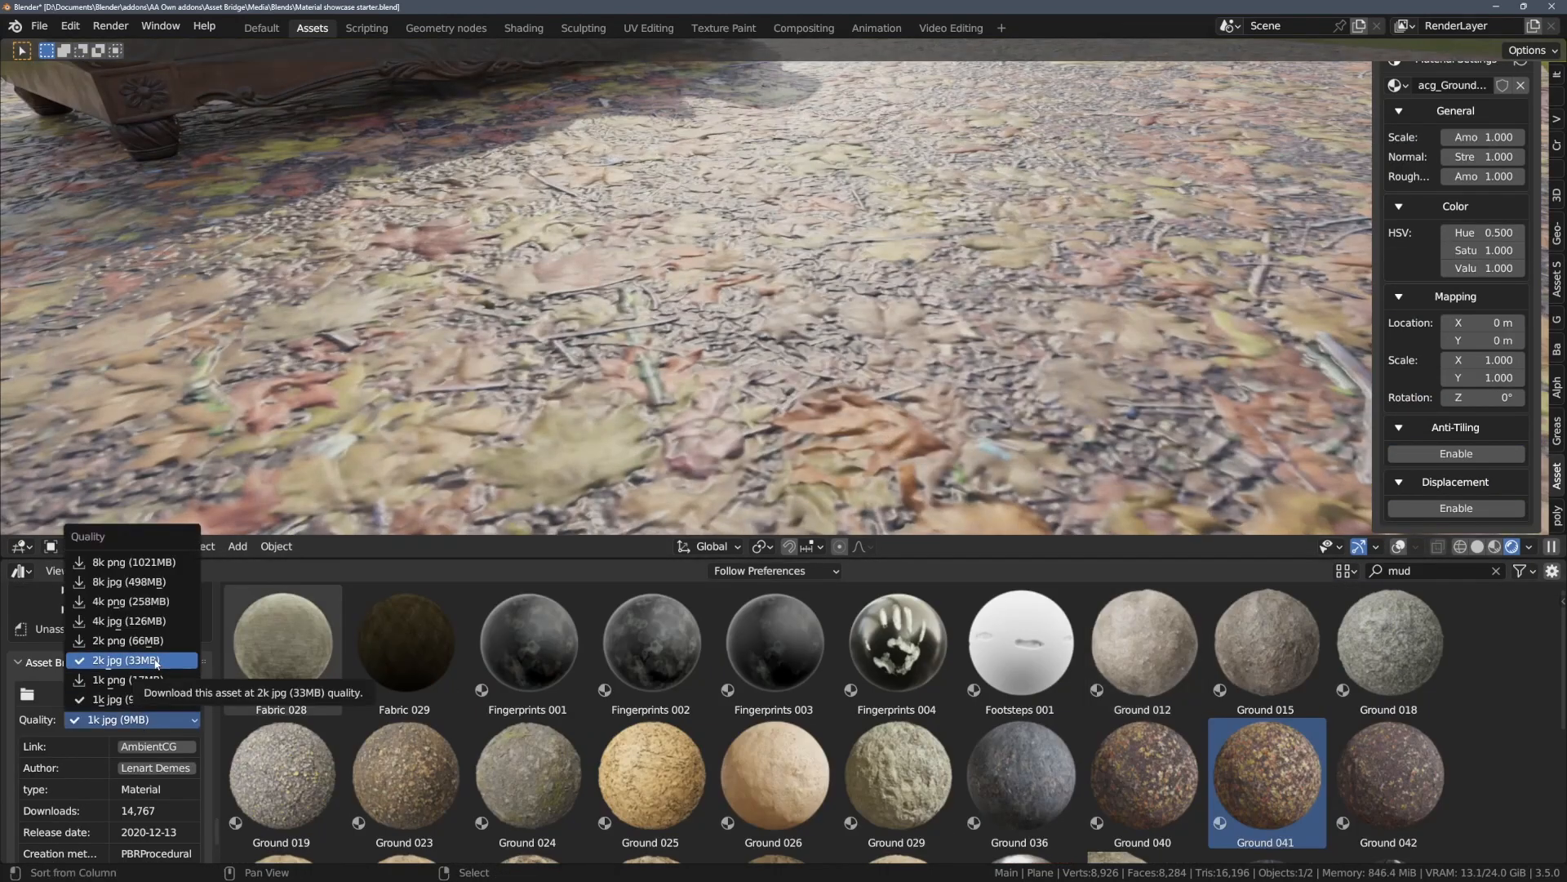
- Set Ground 041 to download at 4k jpg quality (126MB)
{"action": "left_click", "coordinate": [127, 601]}
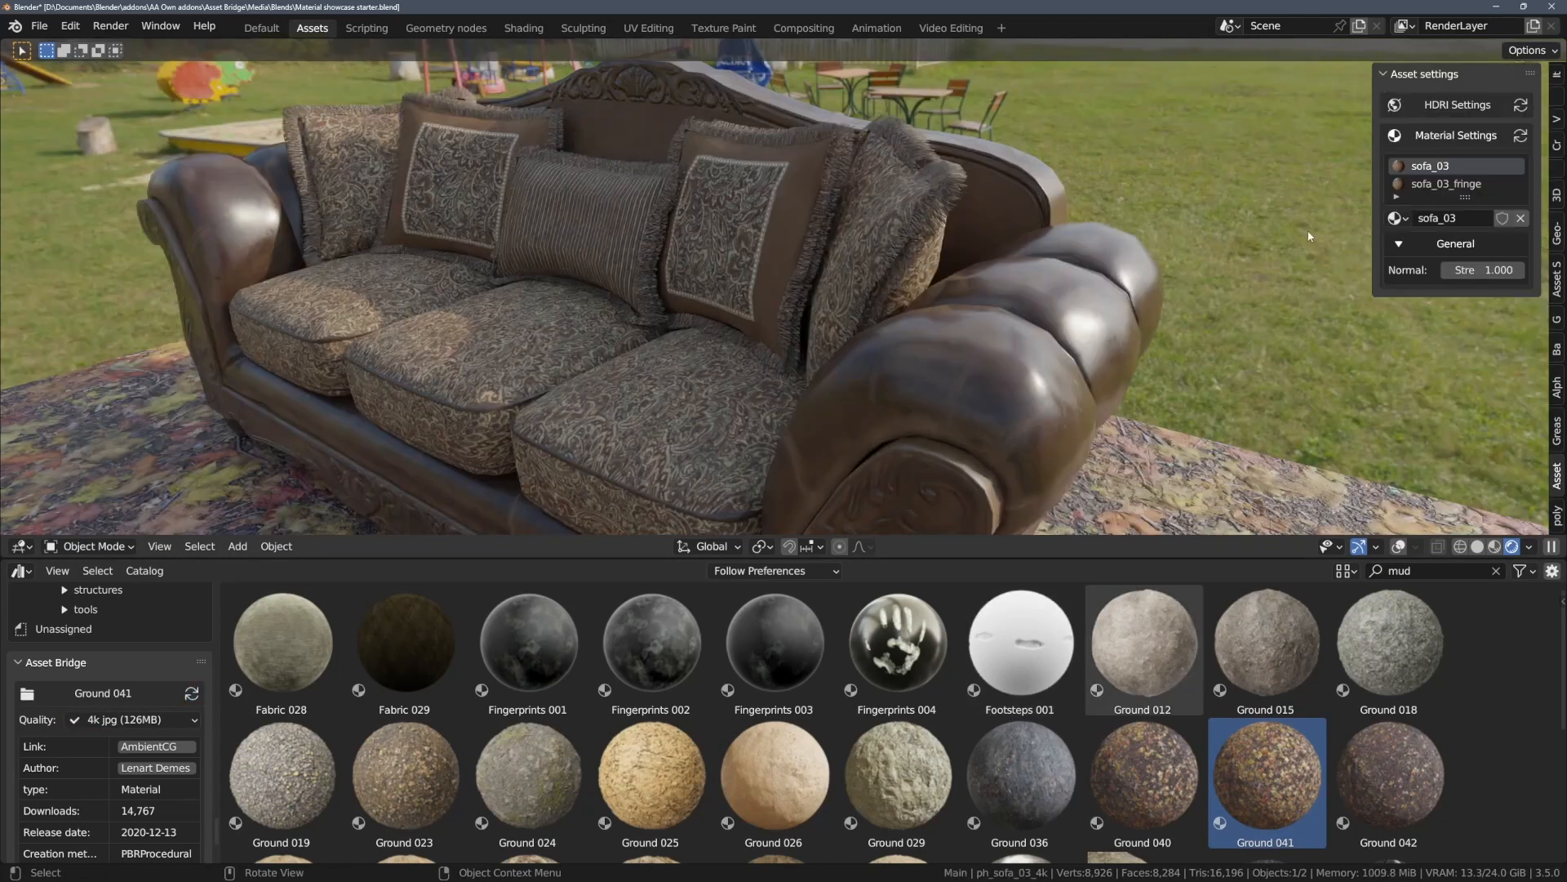
{"action": "left_click", "coordinate": [1520, 135]}
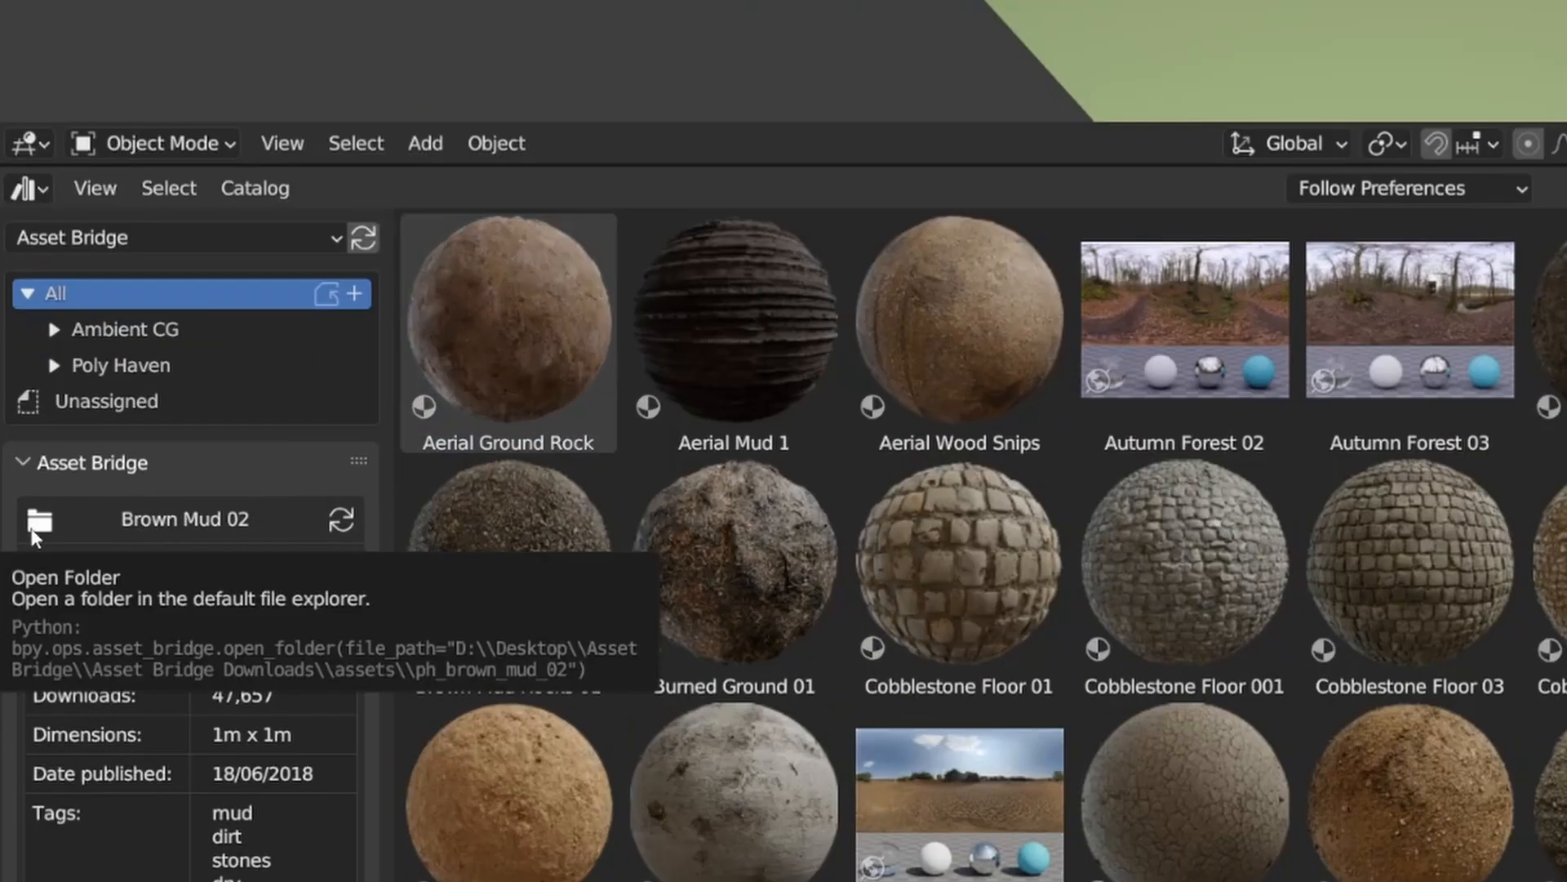
{"action": "left_click", "coordinate": [39, 519]}
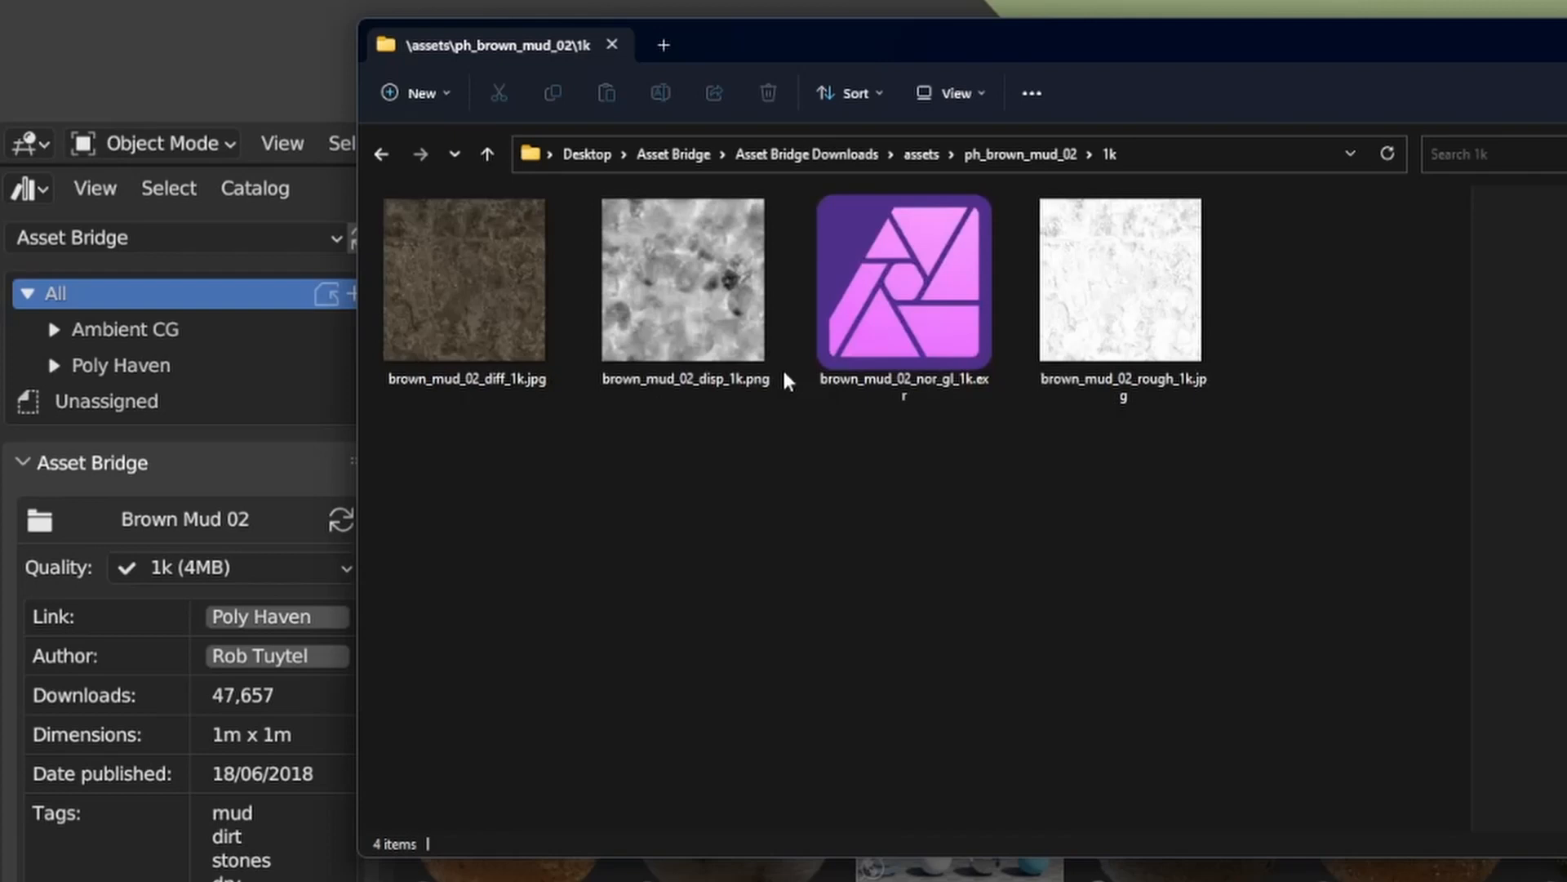
{"action": "left_click", "coordinate": [1121, 278]}
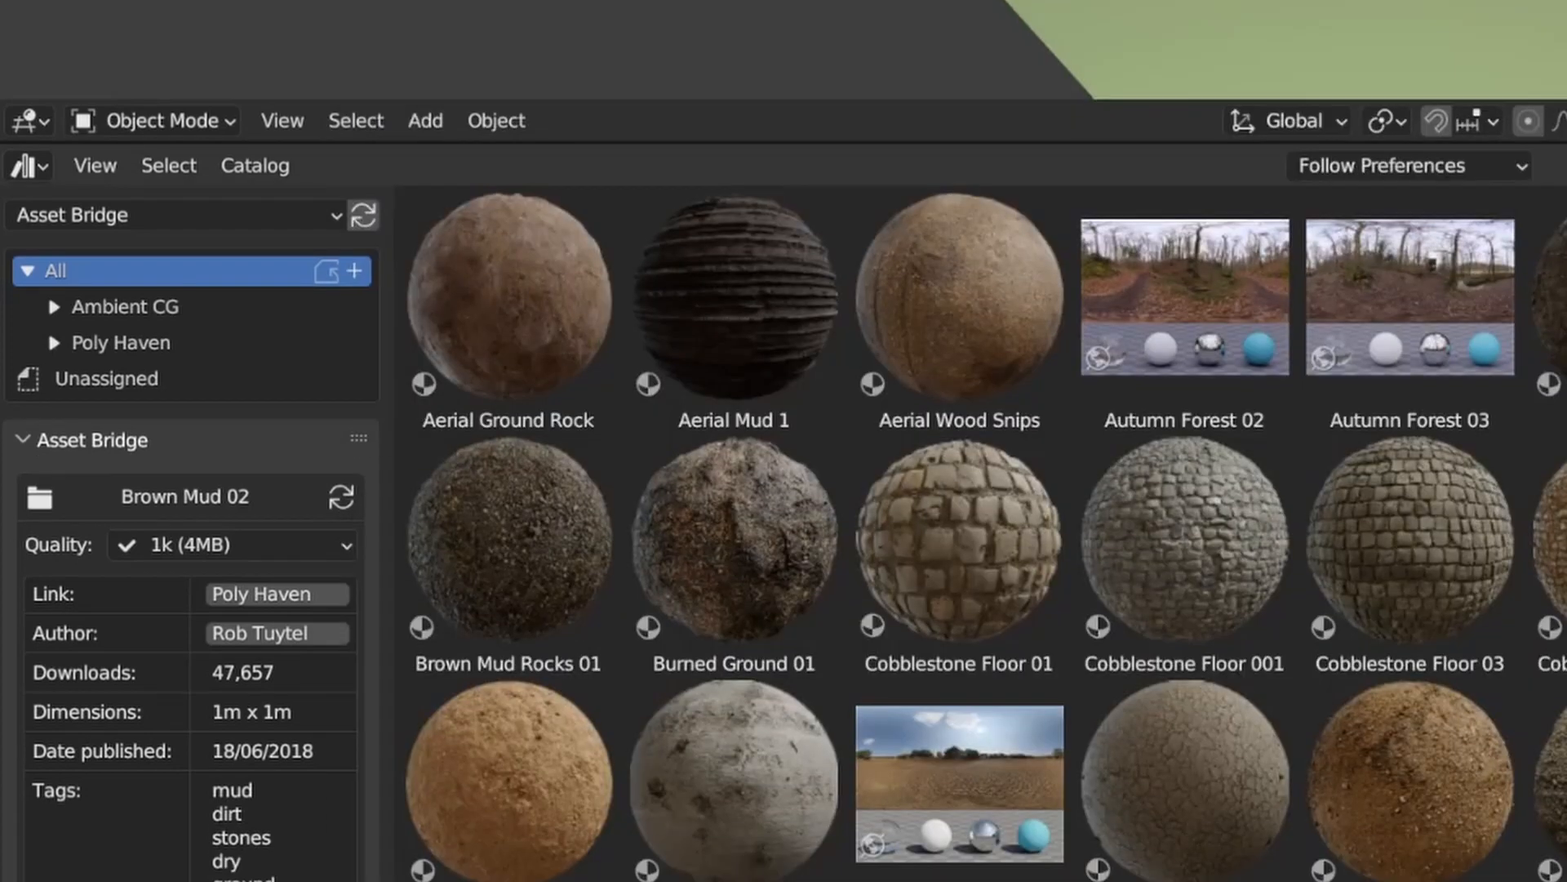
{"action": "scroll", "scroll_direction": "down", "scroll_amount": 3}
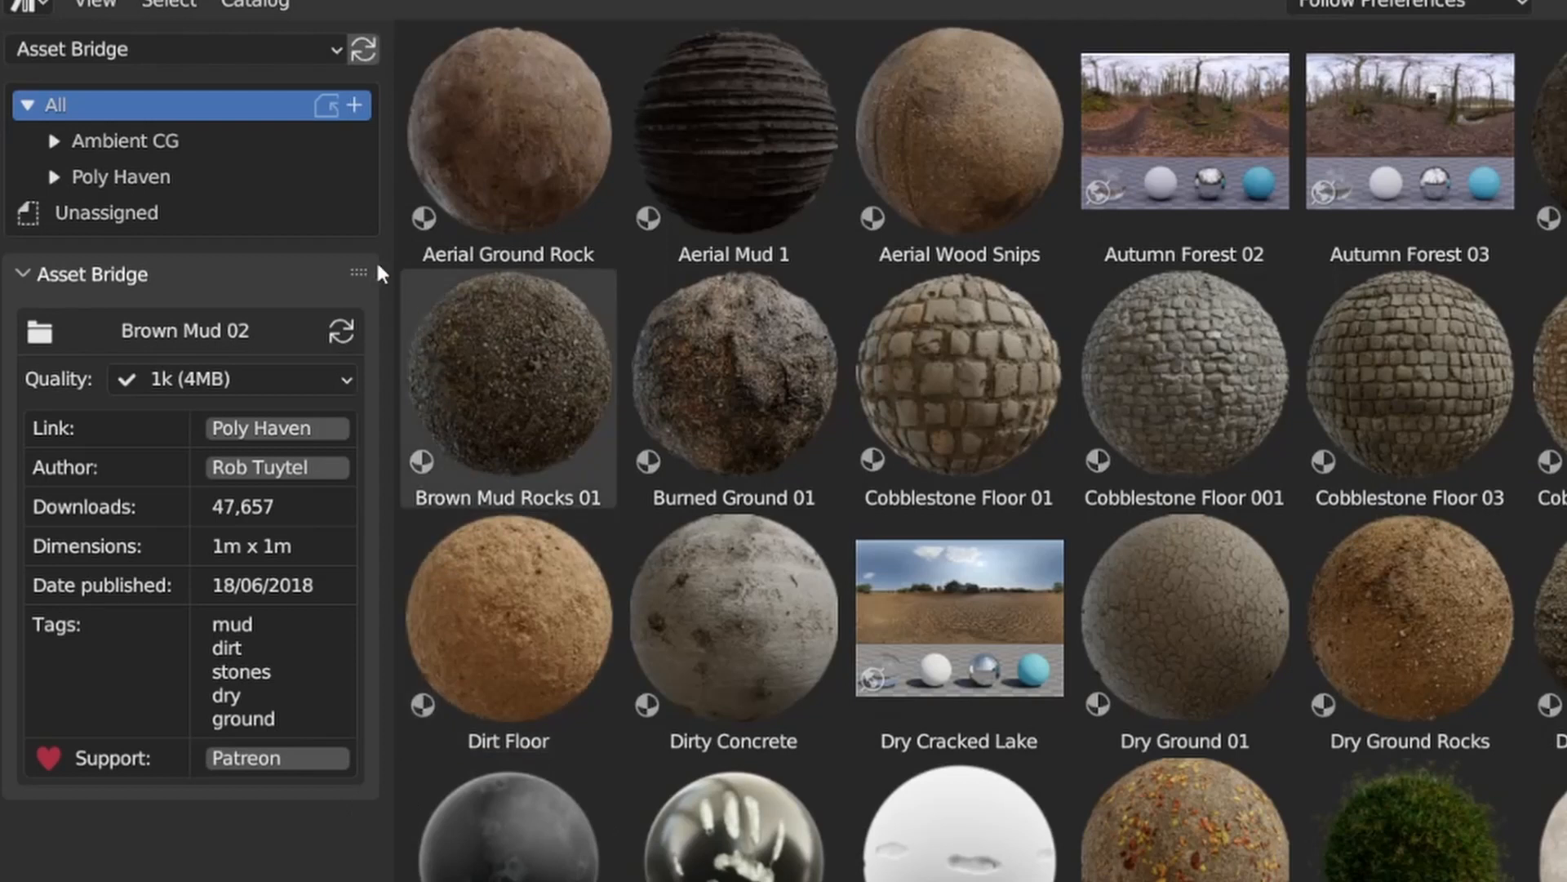
{"action": "mouse_move", "coordinate": [231, 452]}
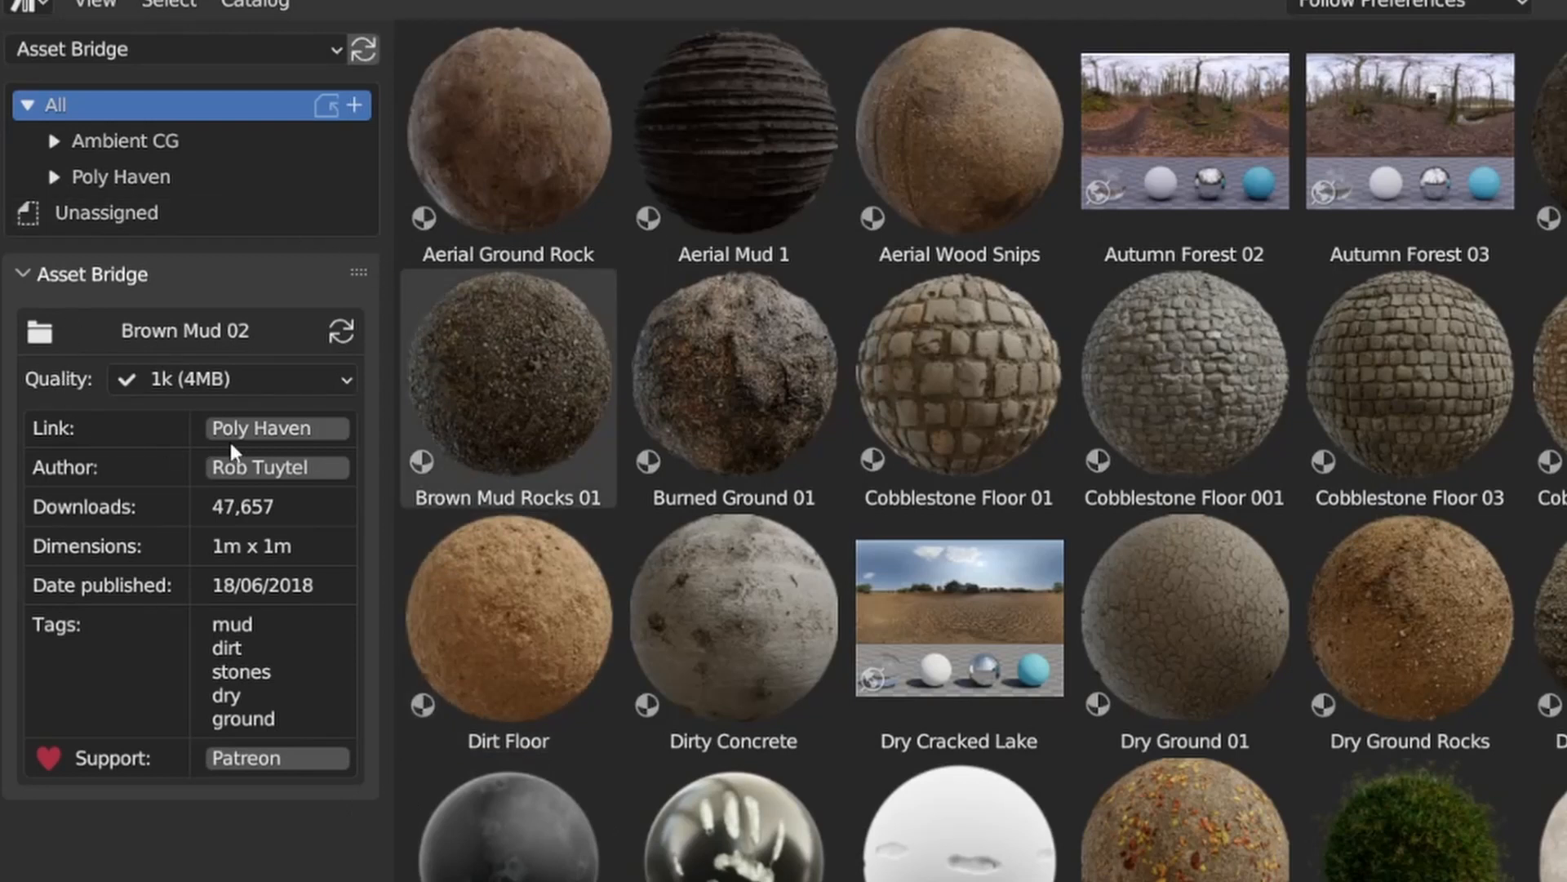
{"action": "mouse_move", "coordinate": [345, 487]}
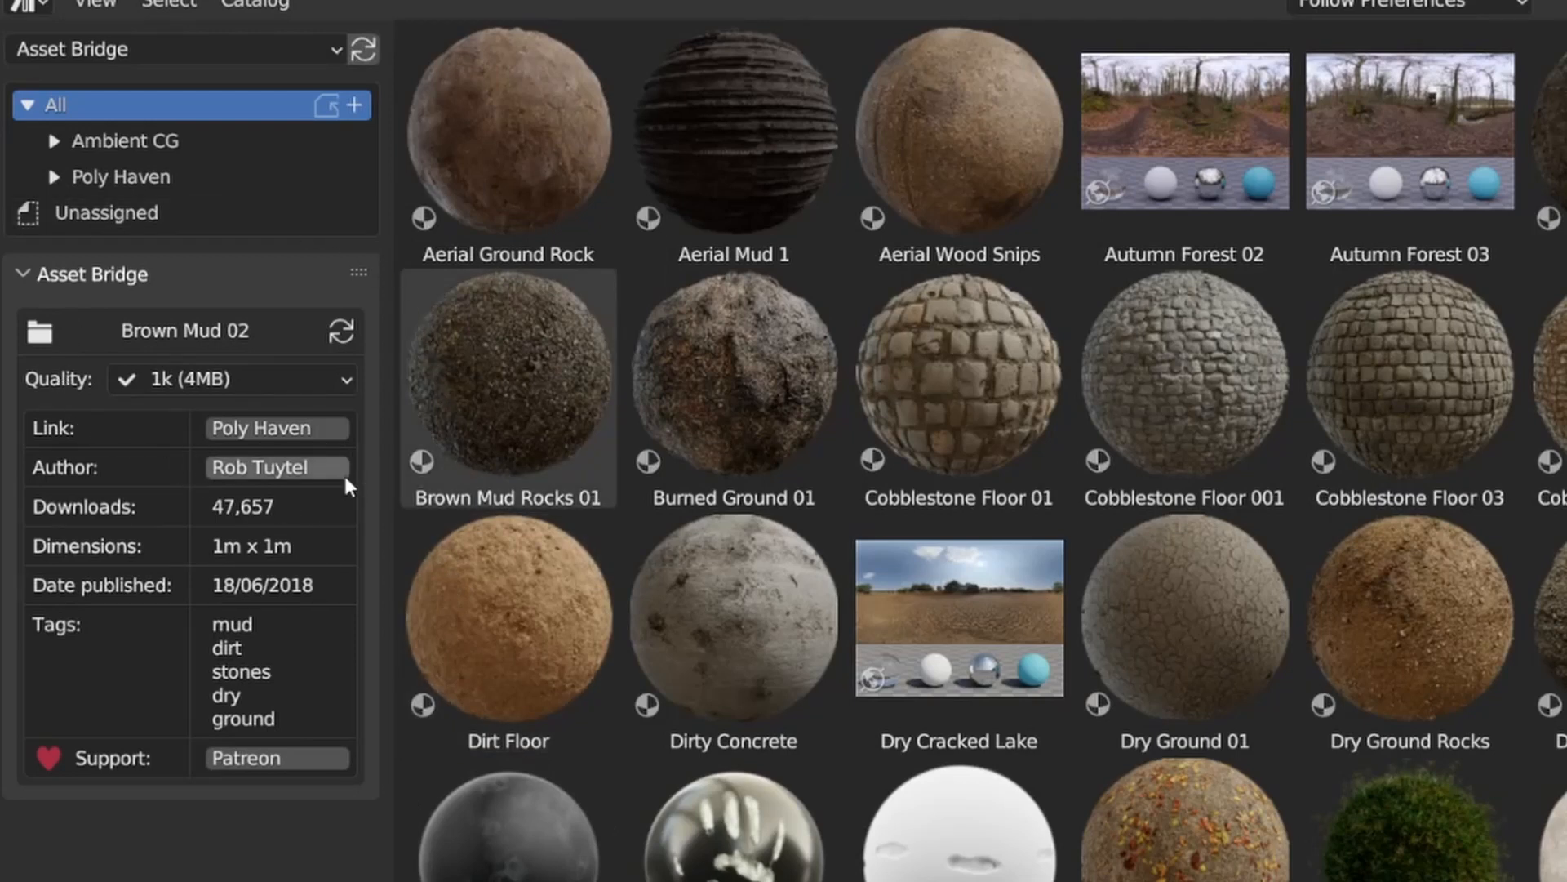
{"action": "mouse_move", "coordinate": [162, 438]}
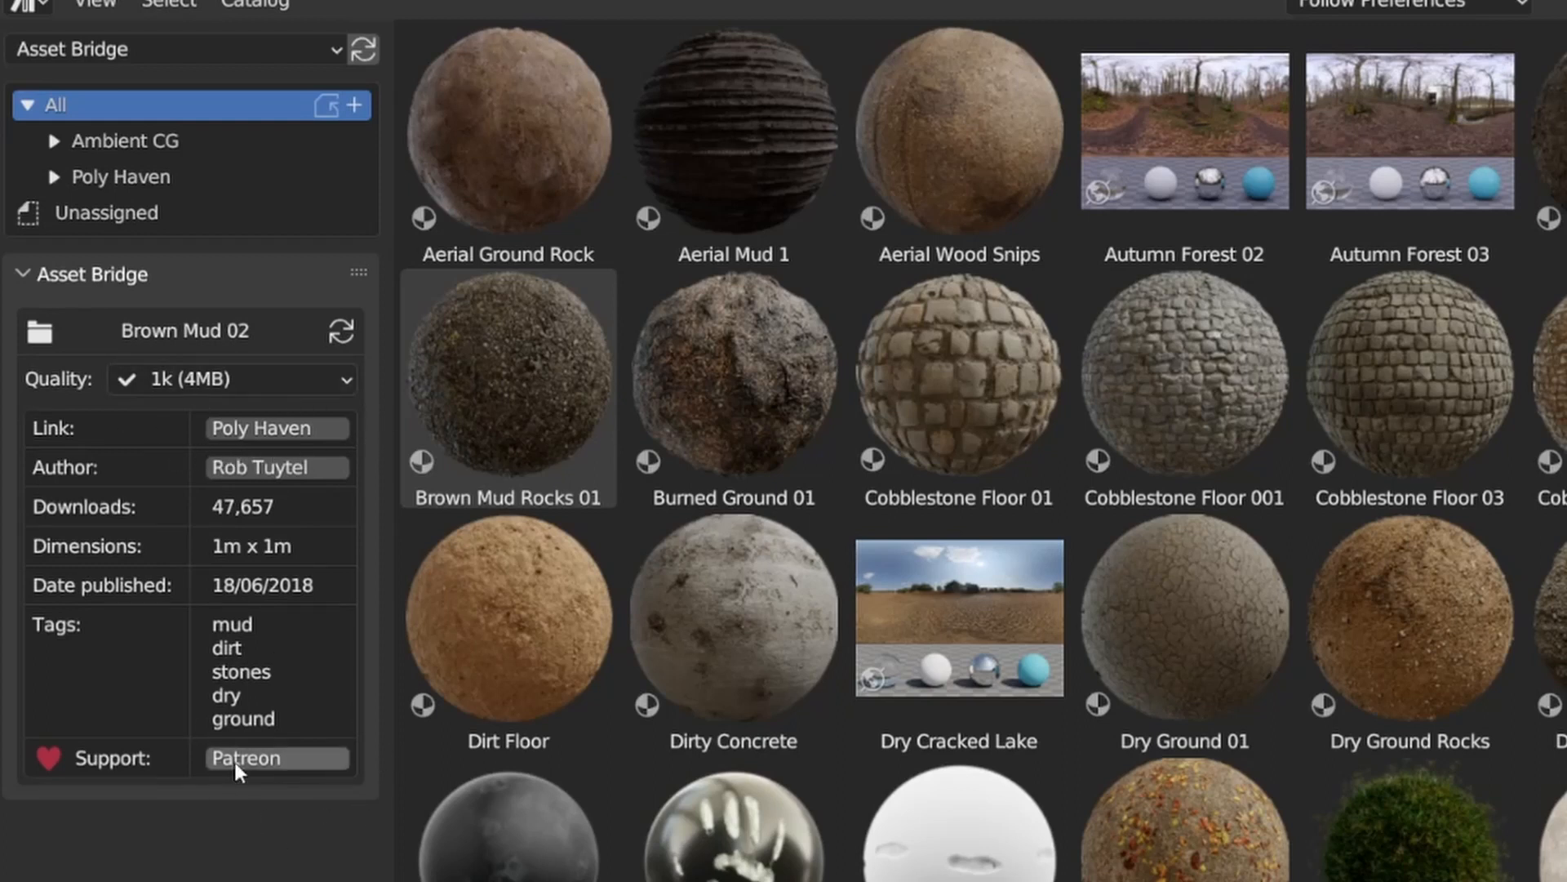
{"action": "left_click", "coordinate": [245, 757]}
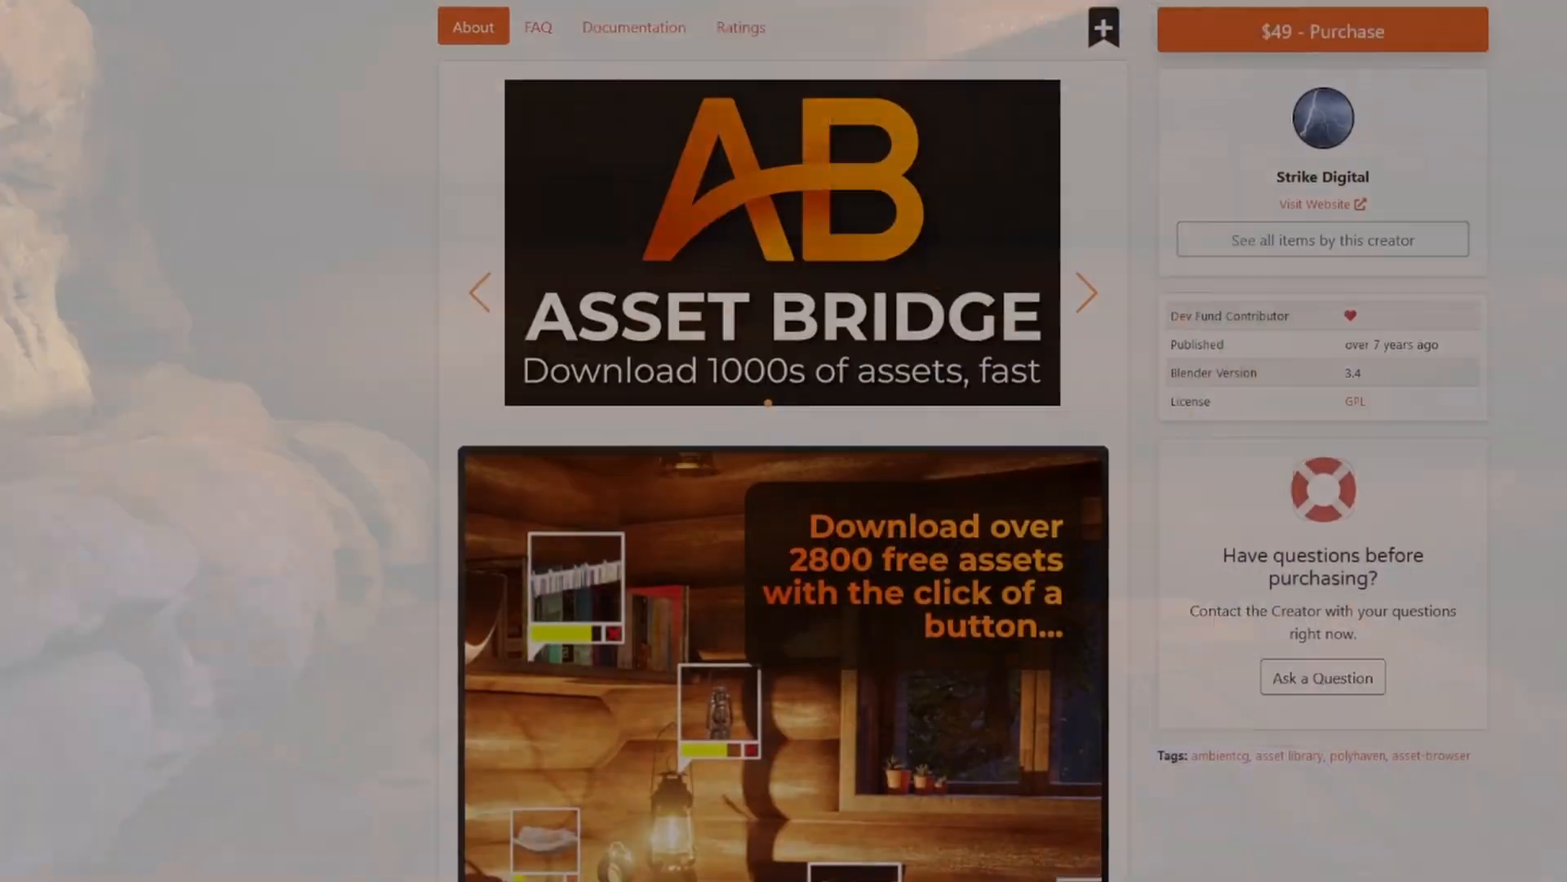
- Scroll through the Asset Bridge product page on Blender Market
{"action": "scroll", "scroll_direction": "down", "scroll_amount": 3}
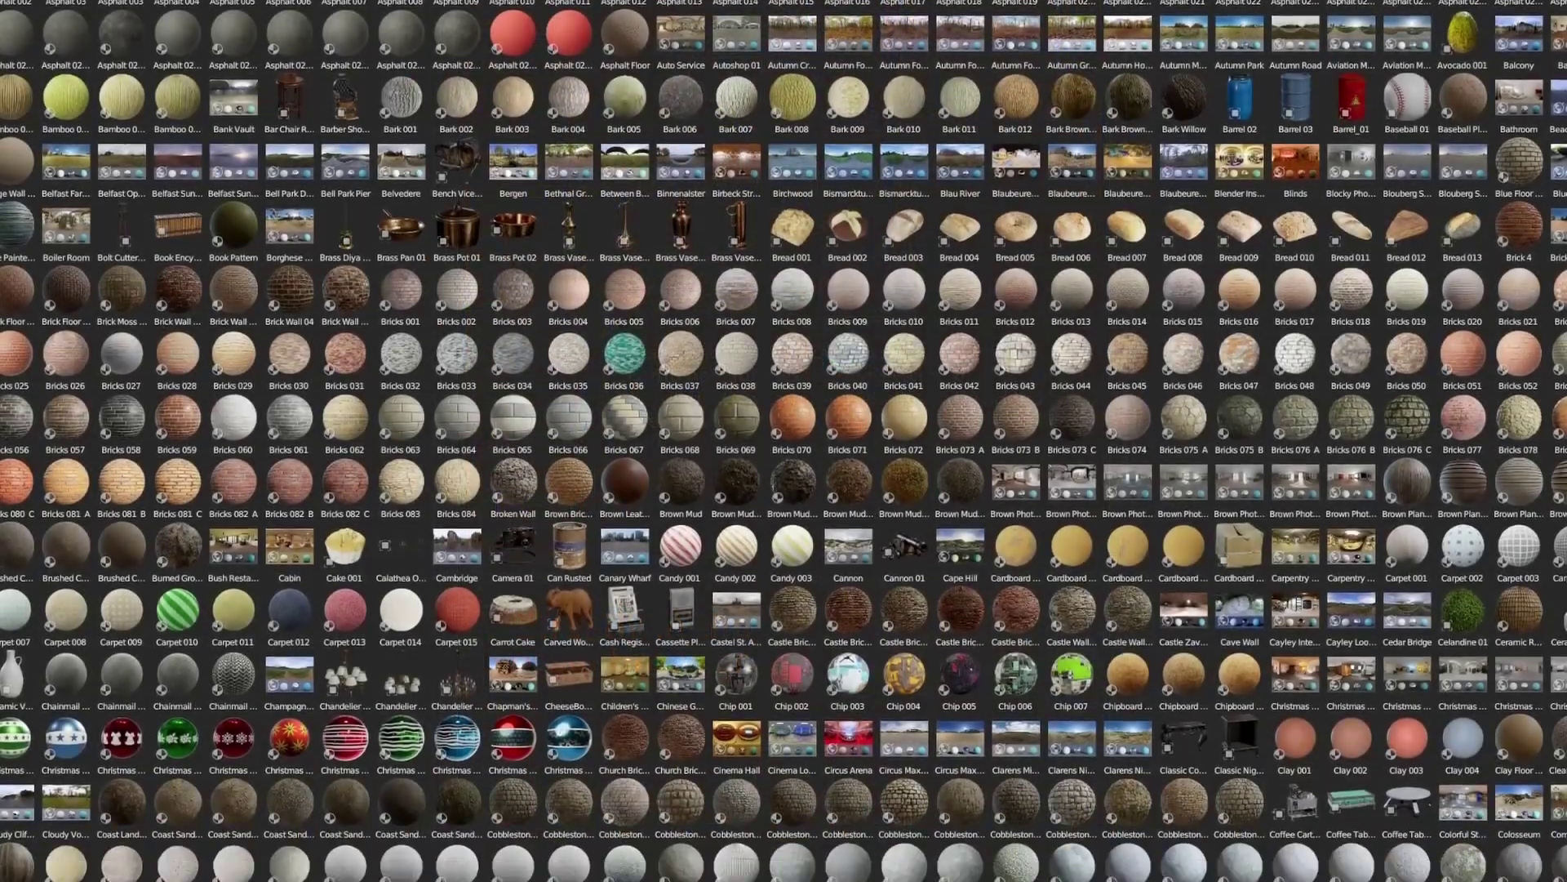
{"action": "scroll", "scroll_direction": "down", "scroll_amount": 3}
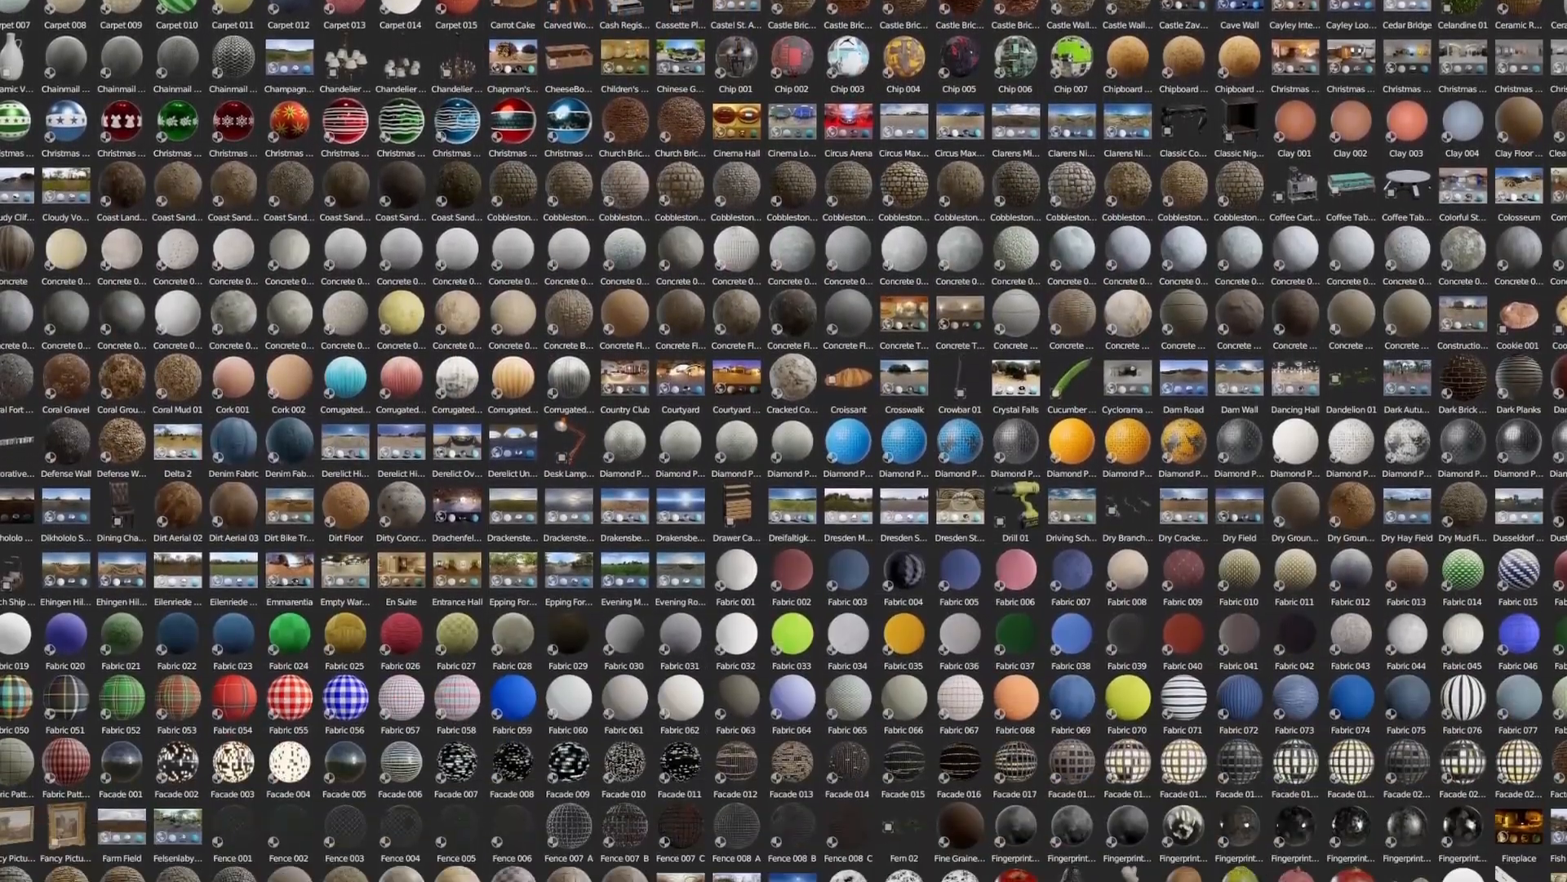
{"action": "scroll", "scroll_direction": "down", "scroll_amount": 3}
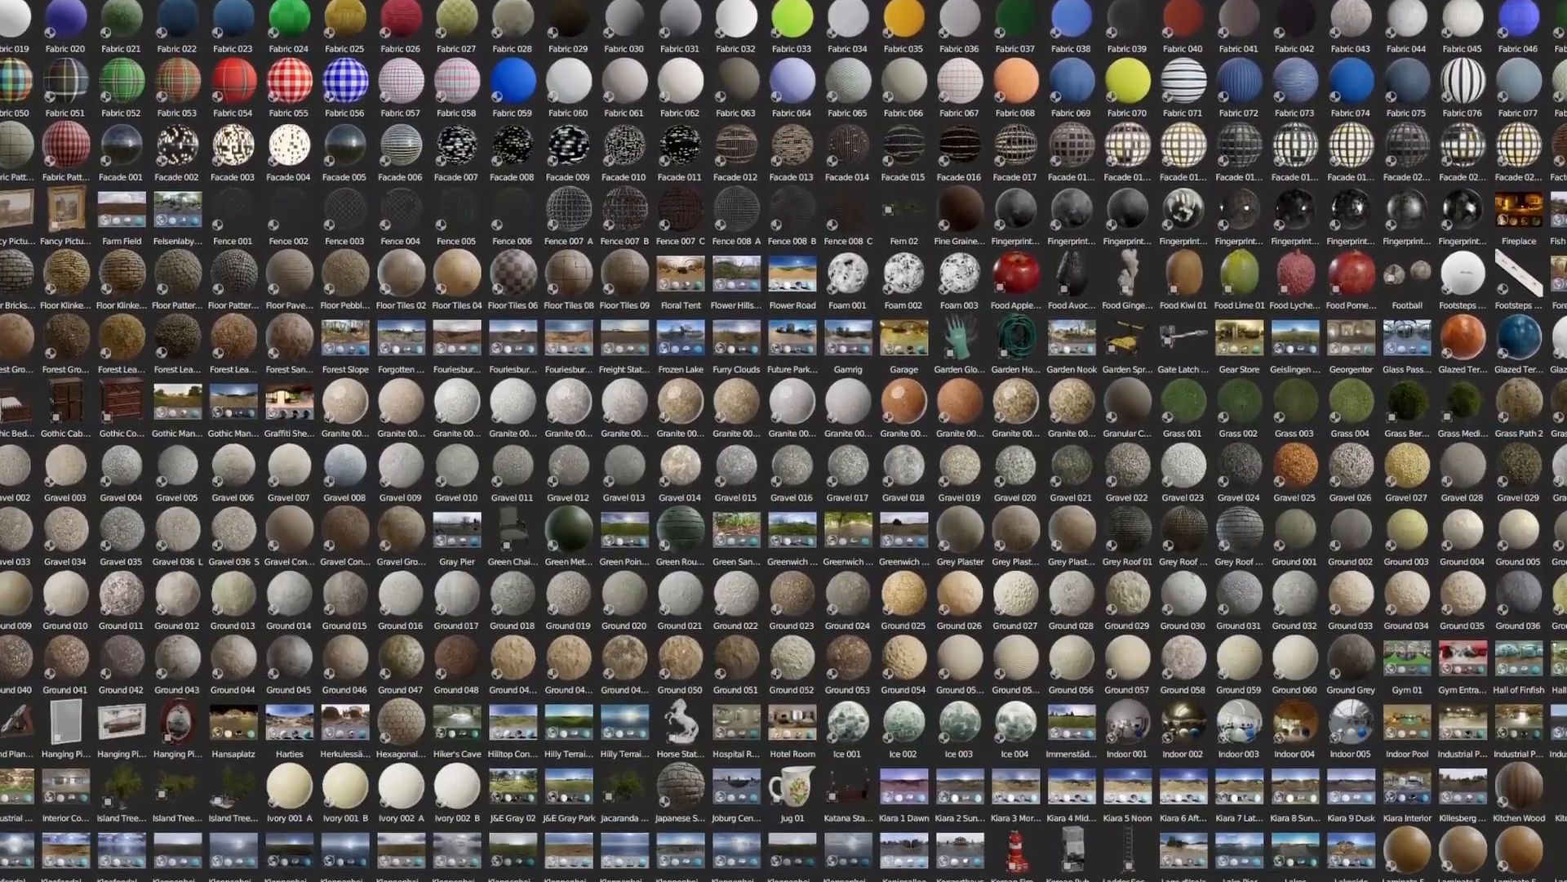
{"action": "scroll", "scroll_direction": "down", "scroll_amount": 3}
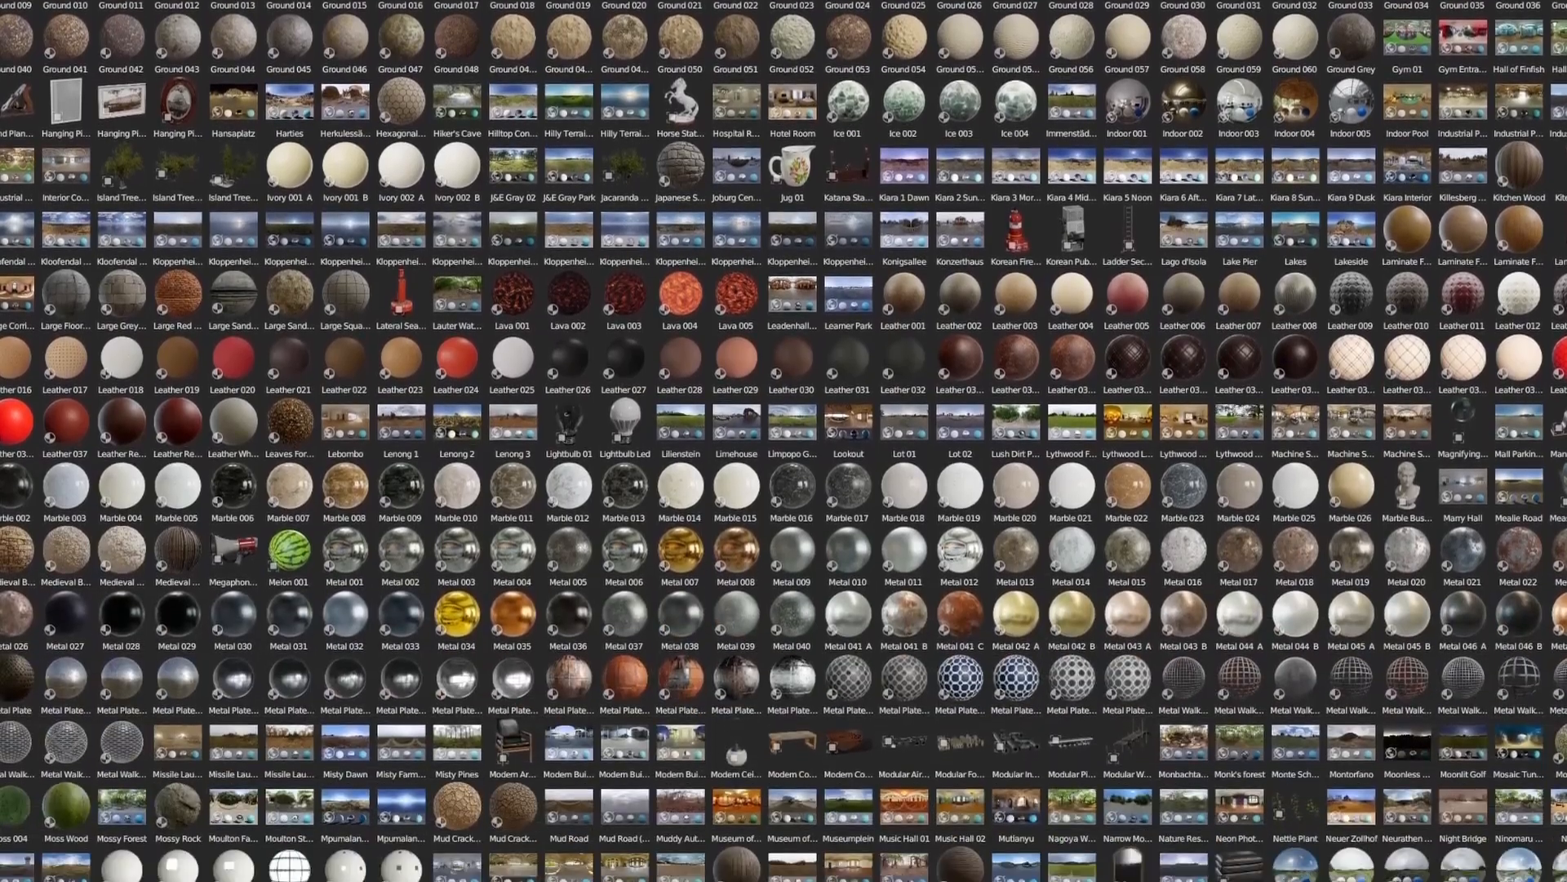